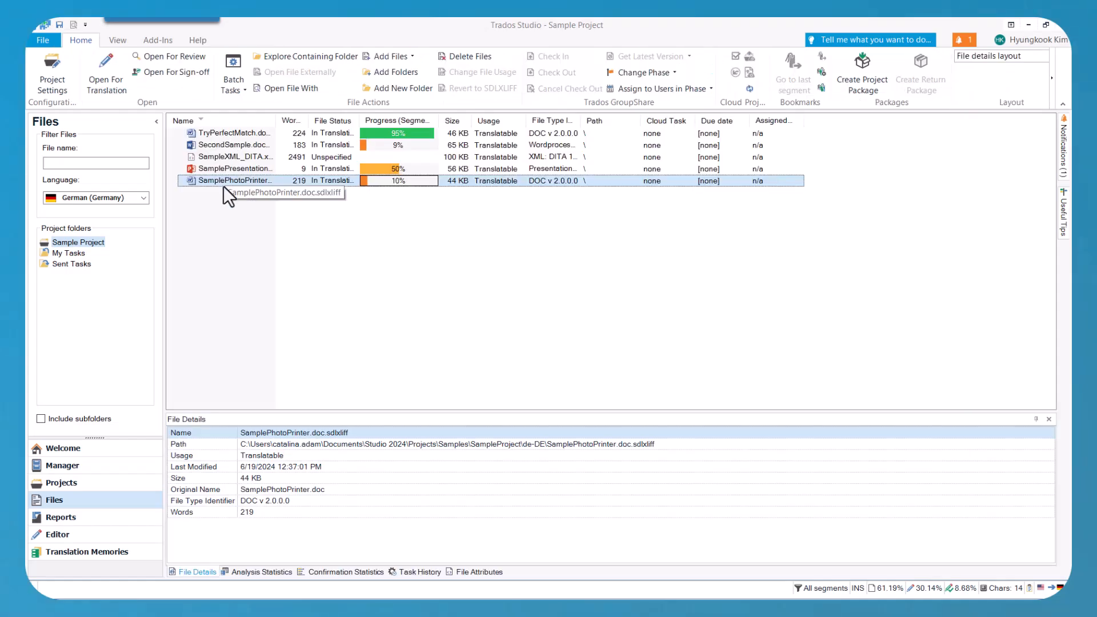
- Open SamplePhotoPrinter and inspect the OpenAI GPT4 connection's provider and model (gpt-4o)
{"action": "double_click", "coordinate": [237, 181]}
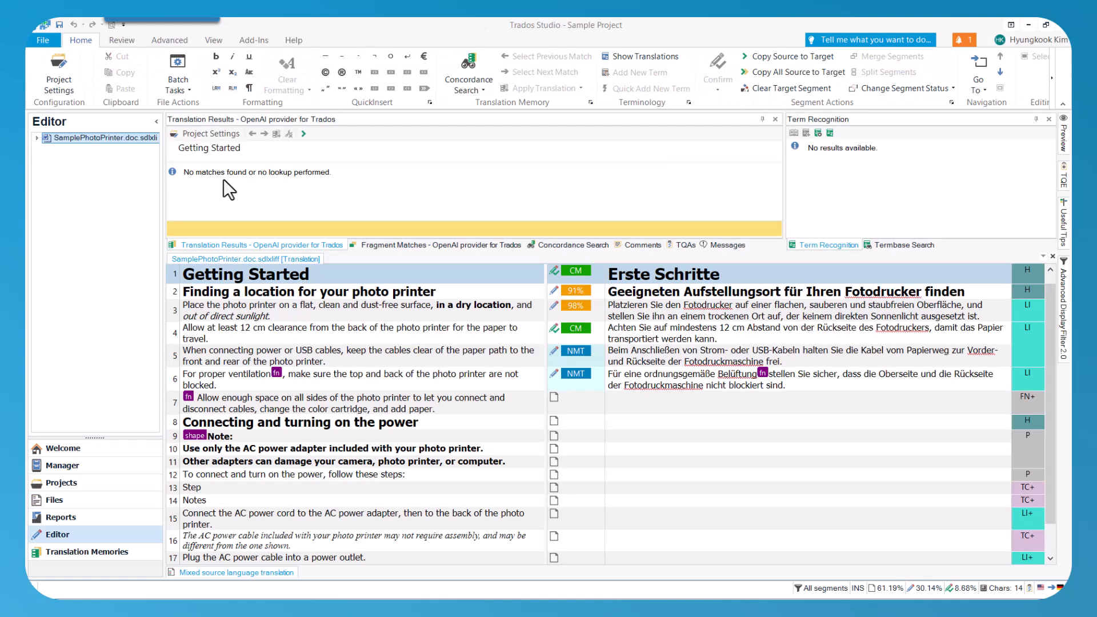
{"action": "left_click", "coordinate": [214, 40]}
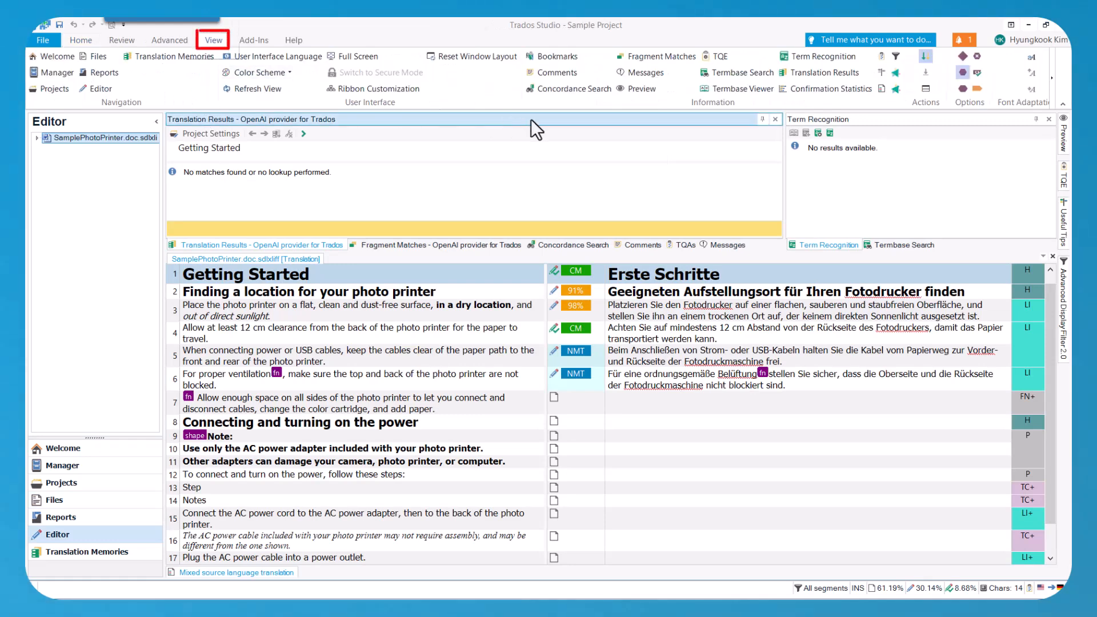
{"action": "left_click", "coordinate": [895, 72]}
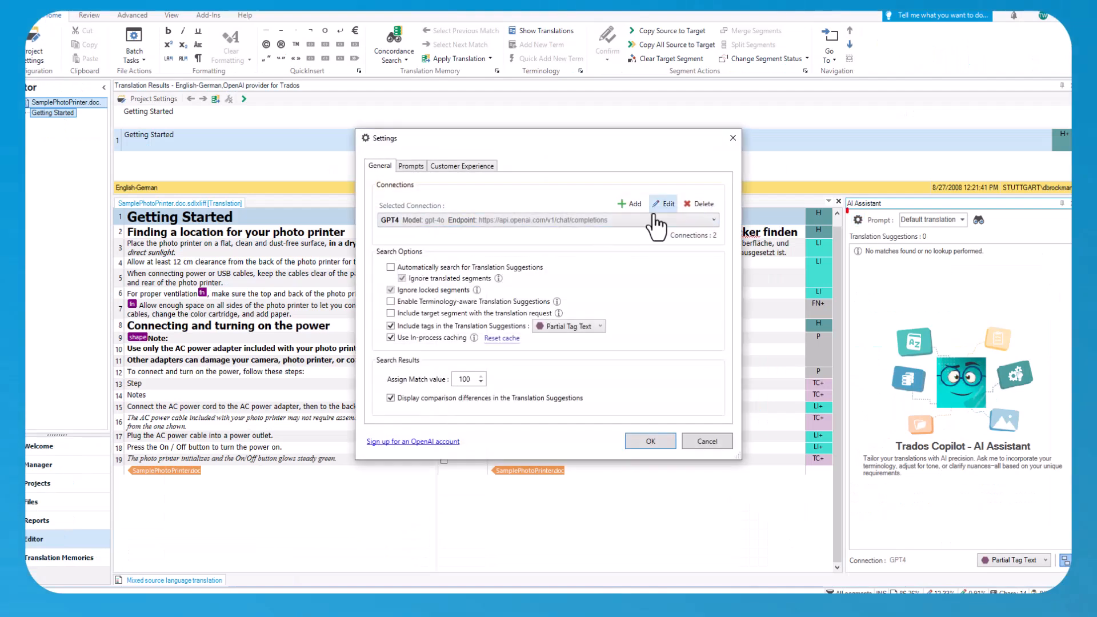
{"action": "left_click", "coordinate": [663, 204]}
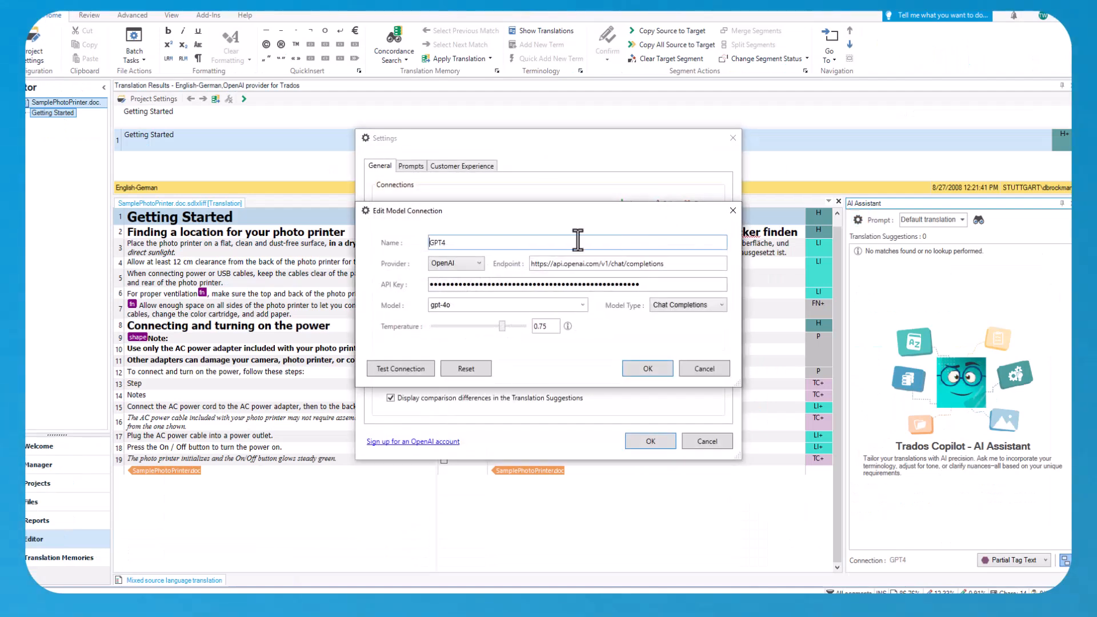
{"action": "left_click", "coordinate": [479, 263]}
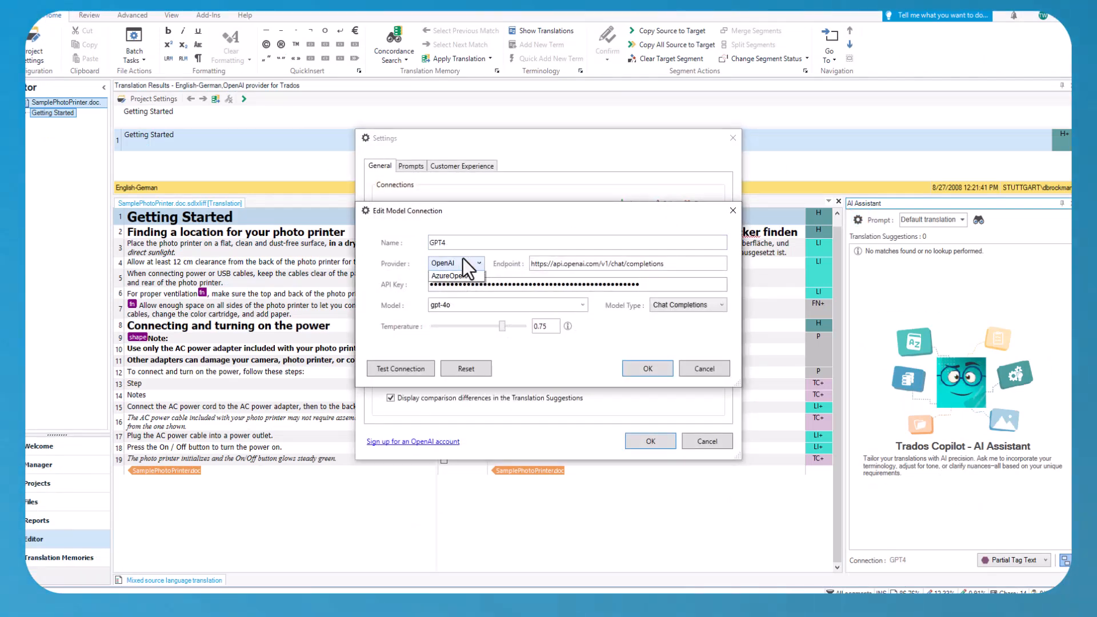
{"action": "left_click", "coordinate": [479, 263]}
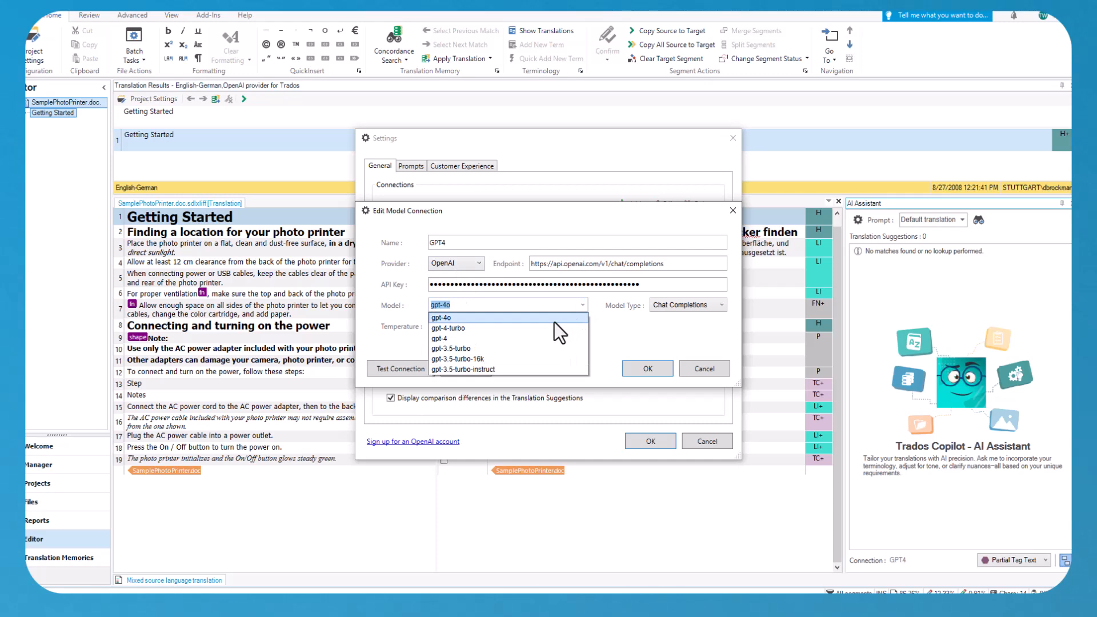
{"action": "left_click", "coordinate": [647, 368]}
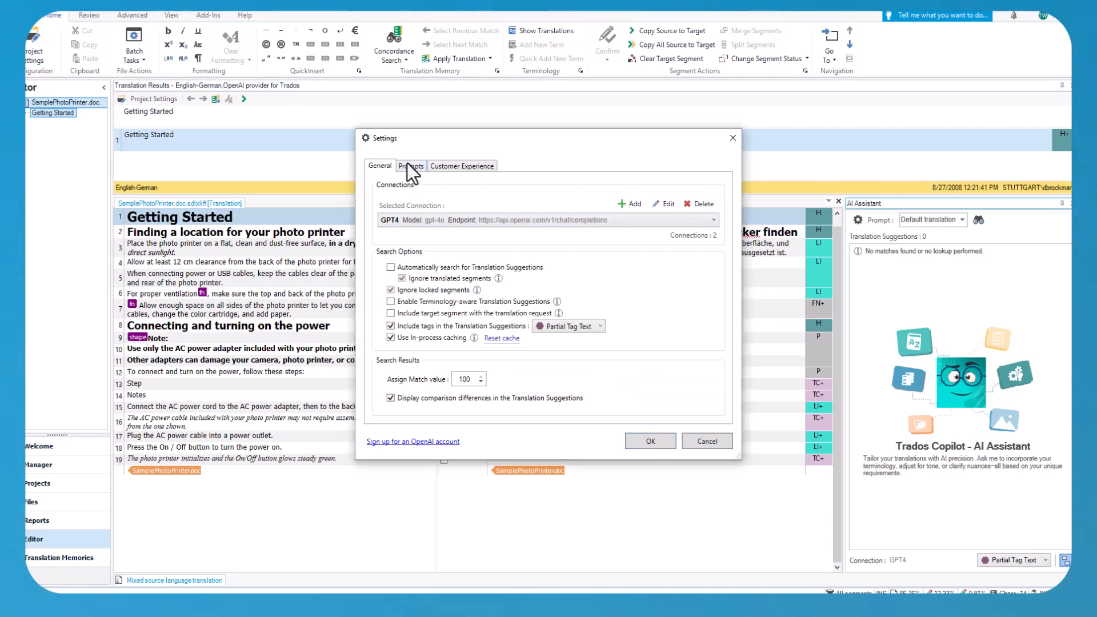
- Browse the OpenAI prompts Multiple translations and No 3rd person singular pronouns, then close Settings
{"action": "left_click", "coordinate": [411, 166]}
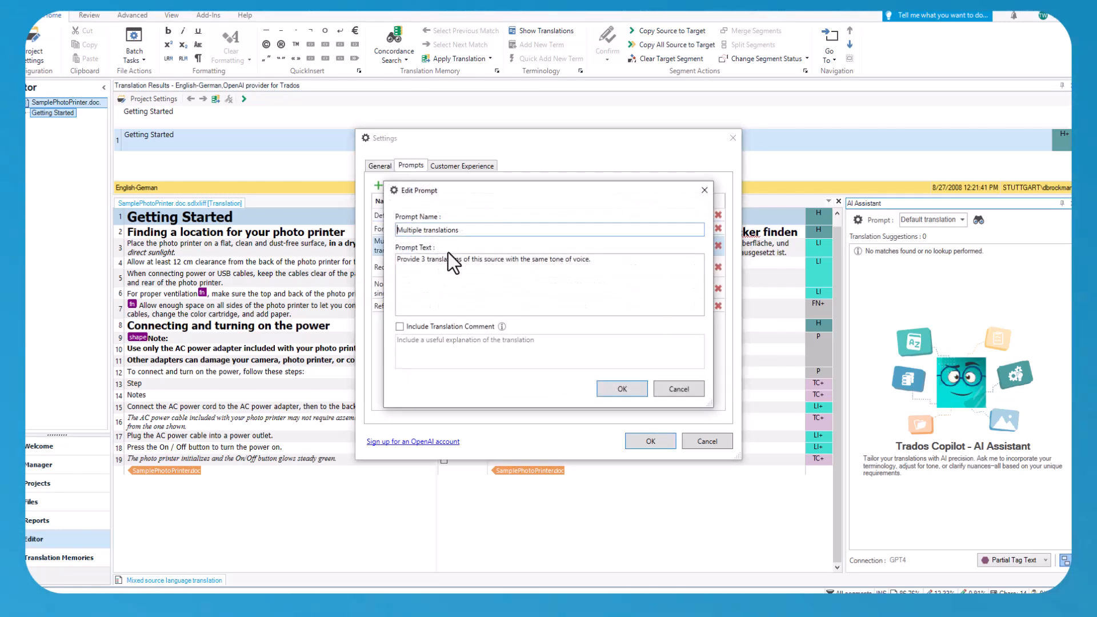
{"action": "left_click", "coordinate": [621, 389]}
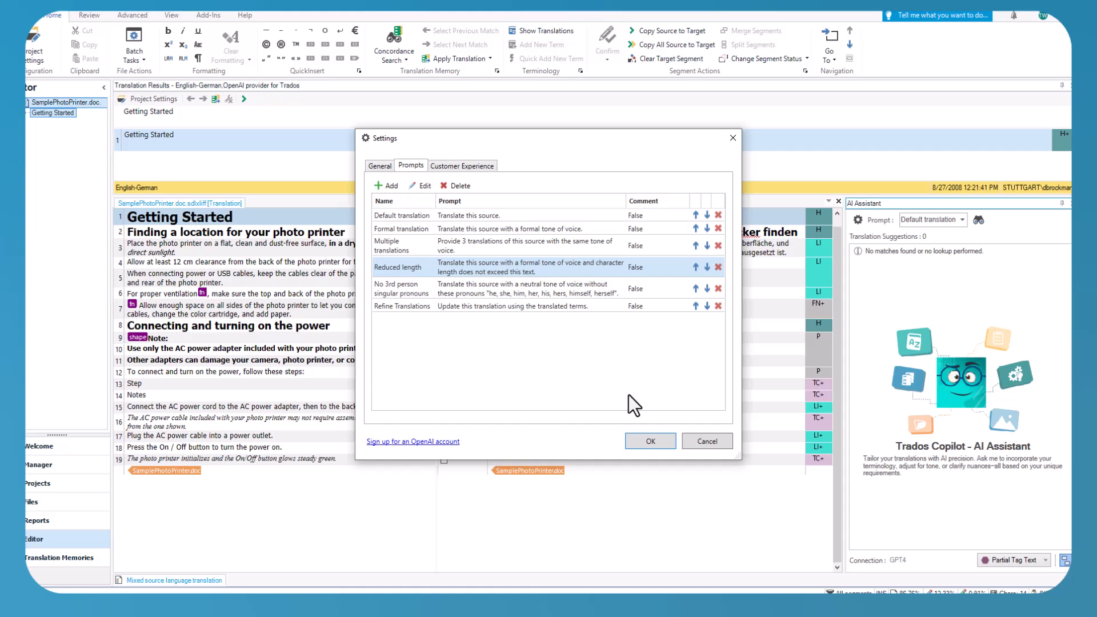
{"action": "left_click", "coordinate": [402, 288]}
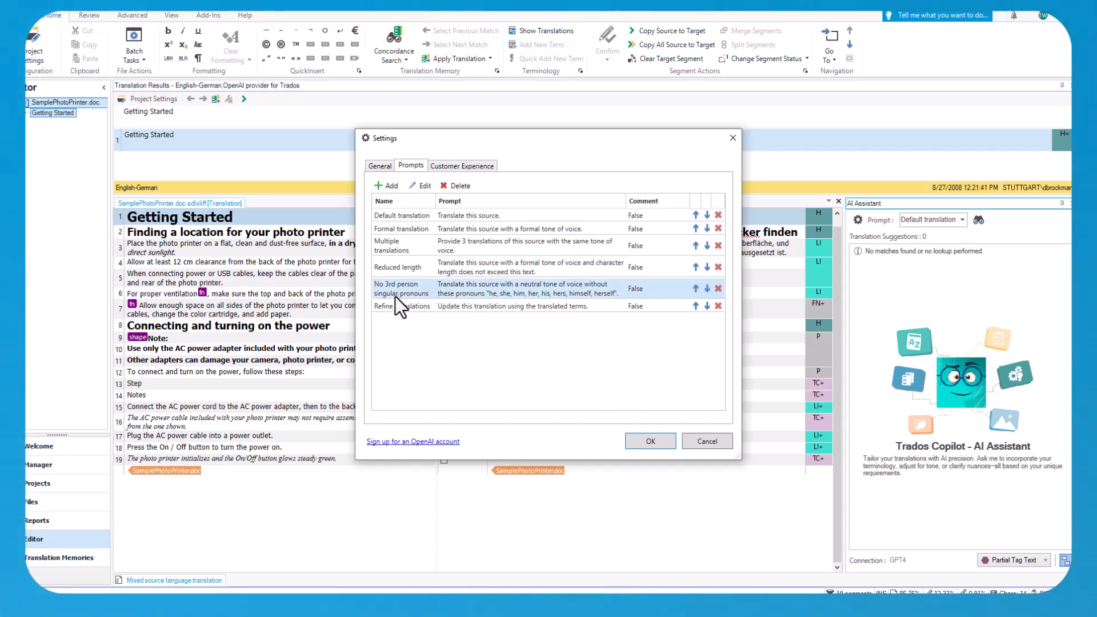
{"action": "left_click", "coordinate": [649, 440]}
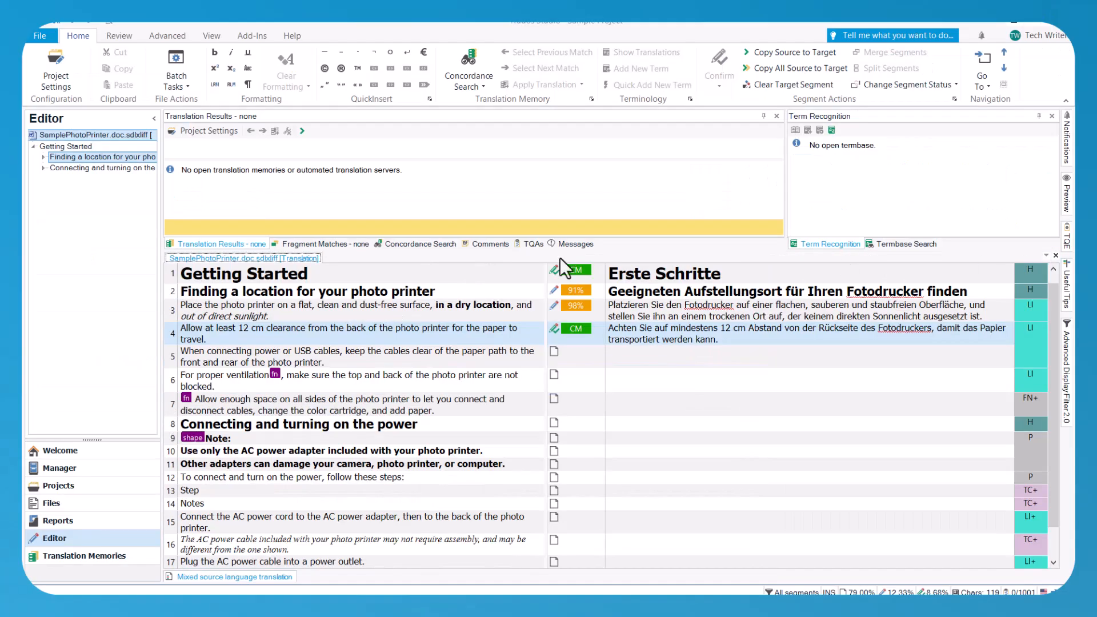
- Add the OpenAI provider for Trados with Refine Translations and terminology-aware suggestions enabled
{"action": "left_click", "coordinate": [56, 75]}
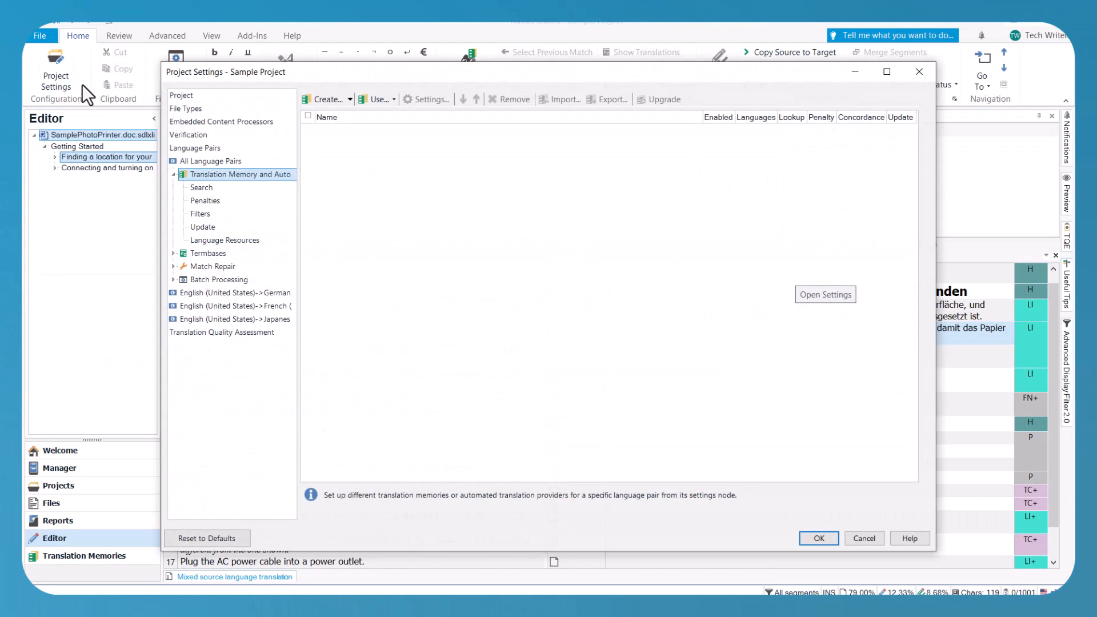
{"action": "left_click", "coordinate": [376, 99]}
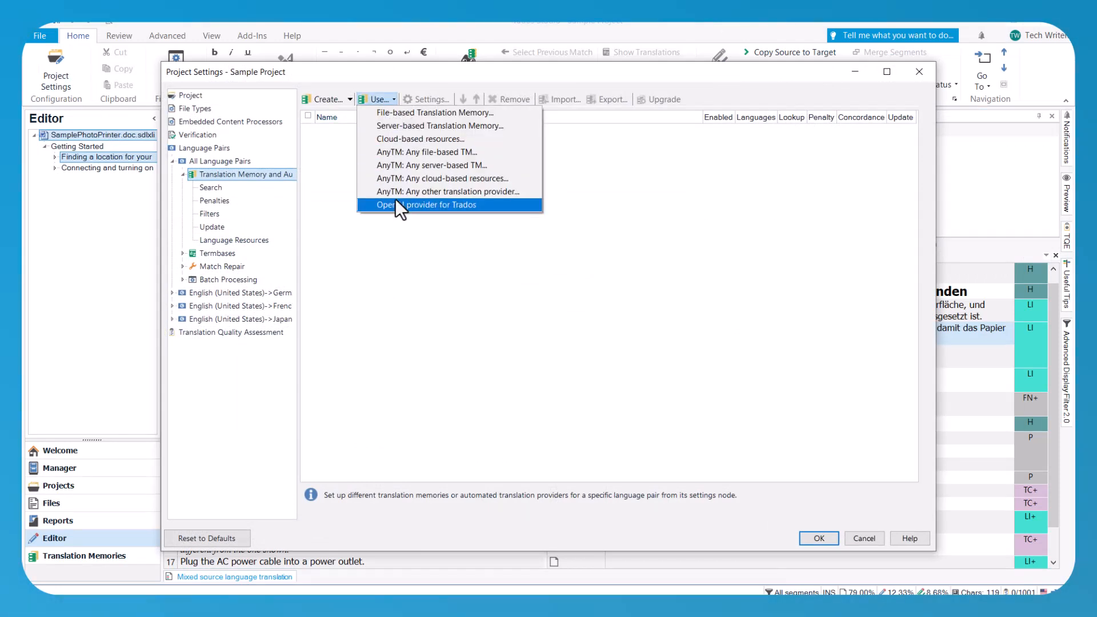
{"action": "left_click", "coordinate": [425, 205]}
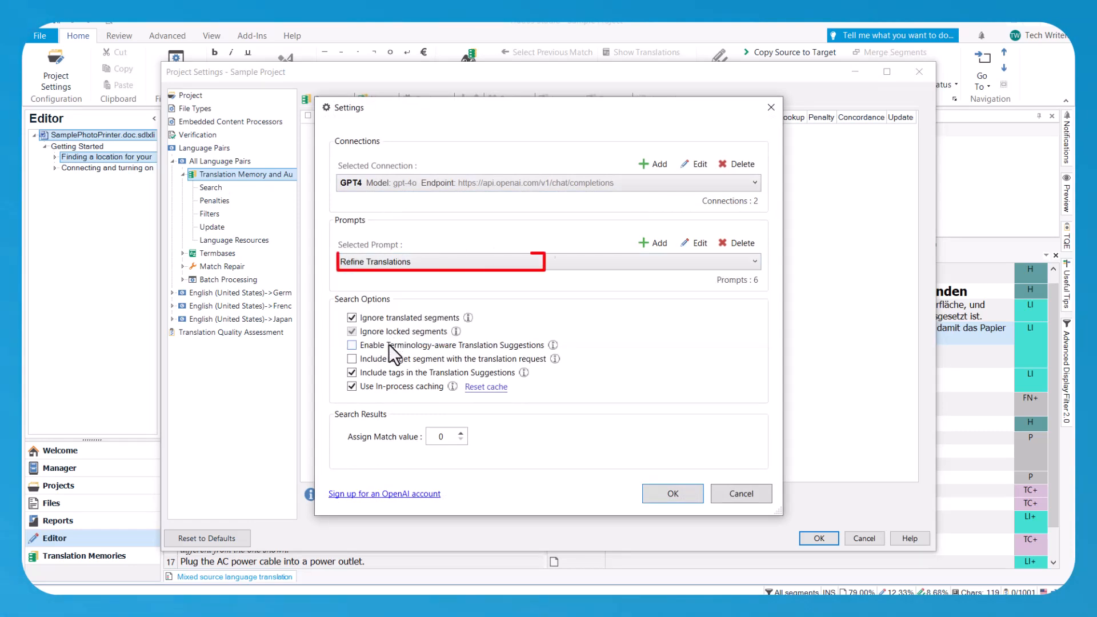
{"action": "left_click", "coordinate": [352, 345]}
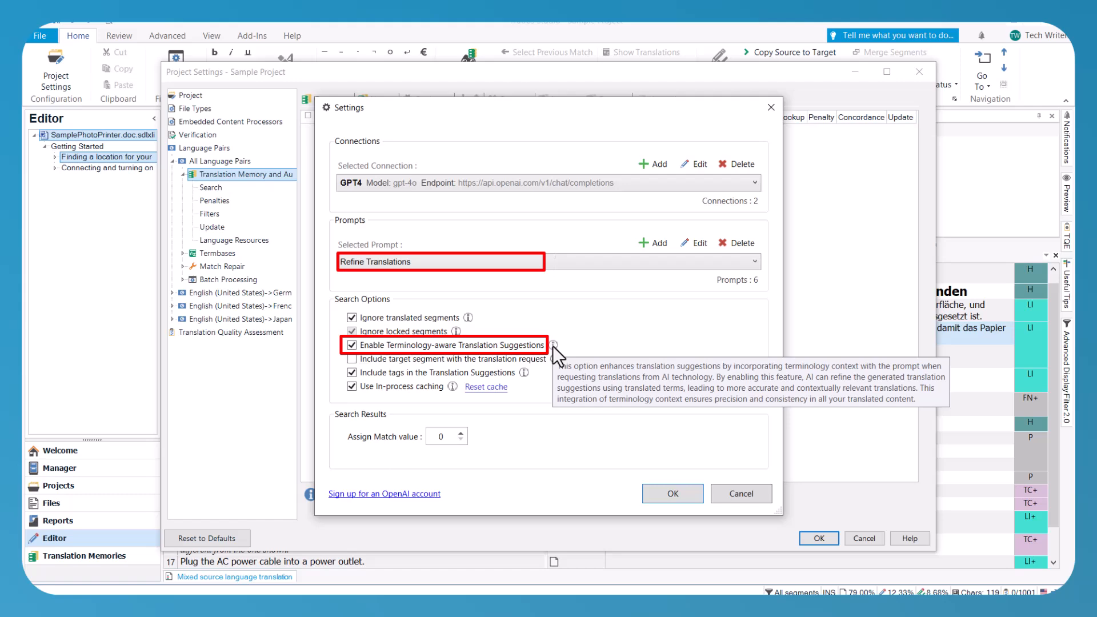
{"action": "left_click", "coordinate": [671, 494]}
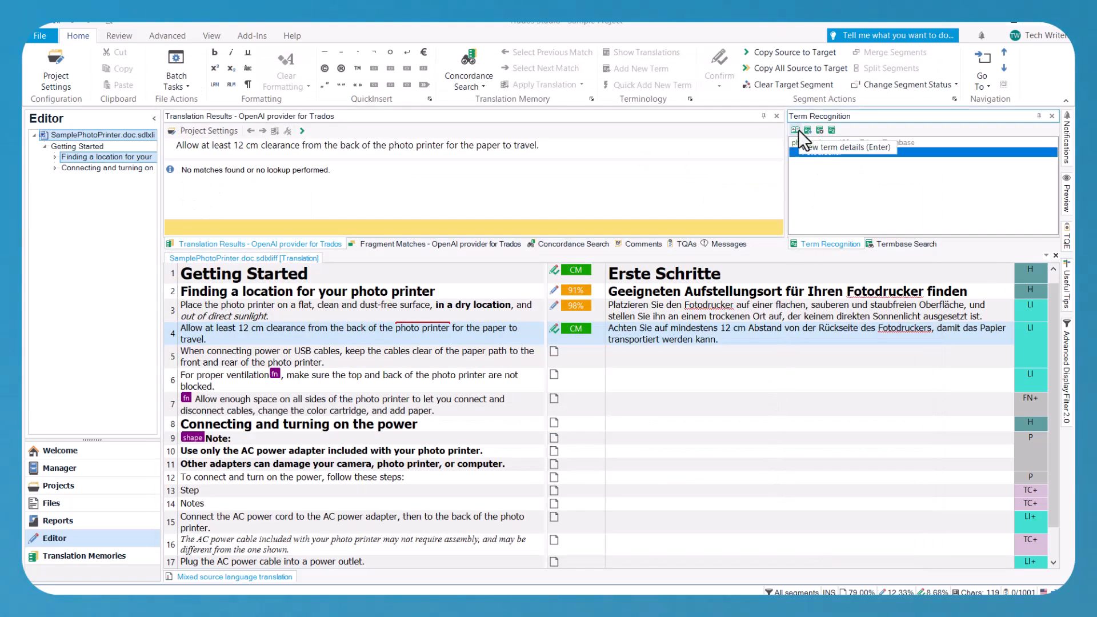
- Check the recognized term details and confirm segment 6 uses Fotodruckmaschine
{"action": "left_click", "coordinate": [805, 130]}
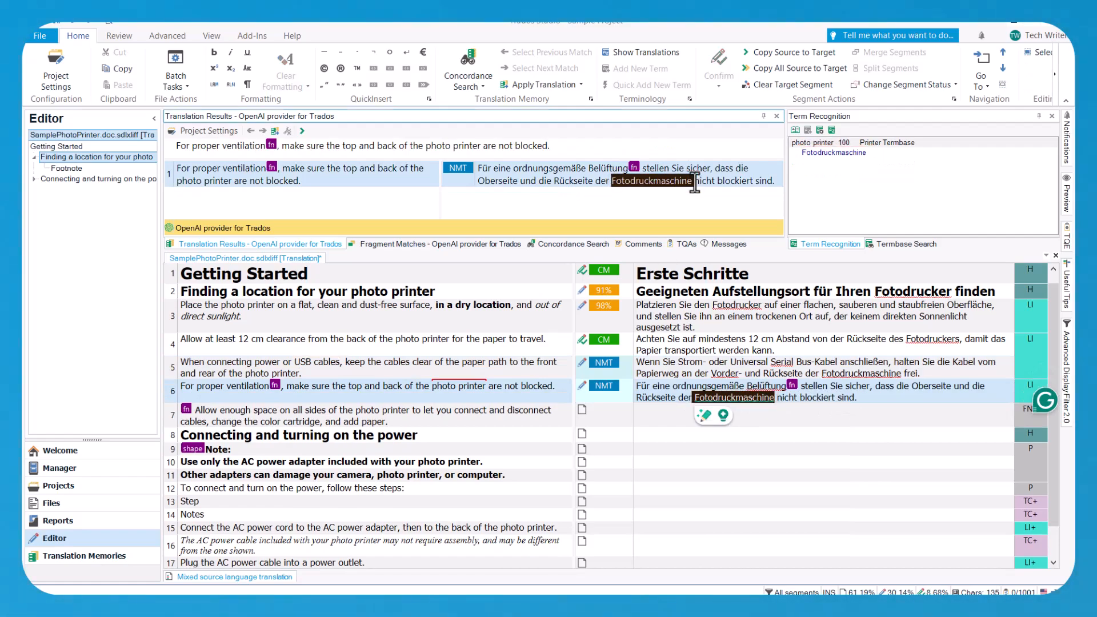
{"action": "left_click", "coordinate": [211, 35]}
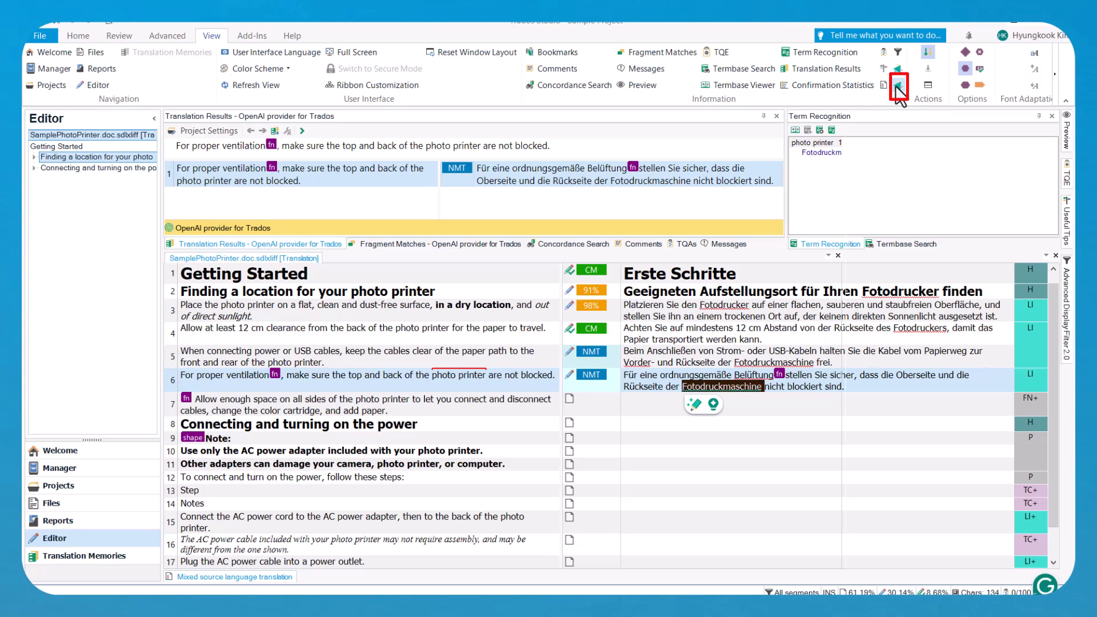
- Run Smart Review on segment 6, which flags the missing term Fotodruckmaschine
{"action": "left_click", "coordinate": [899, 88]}
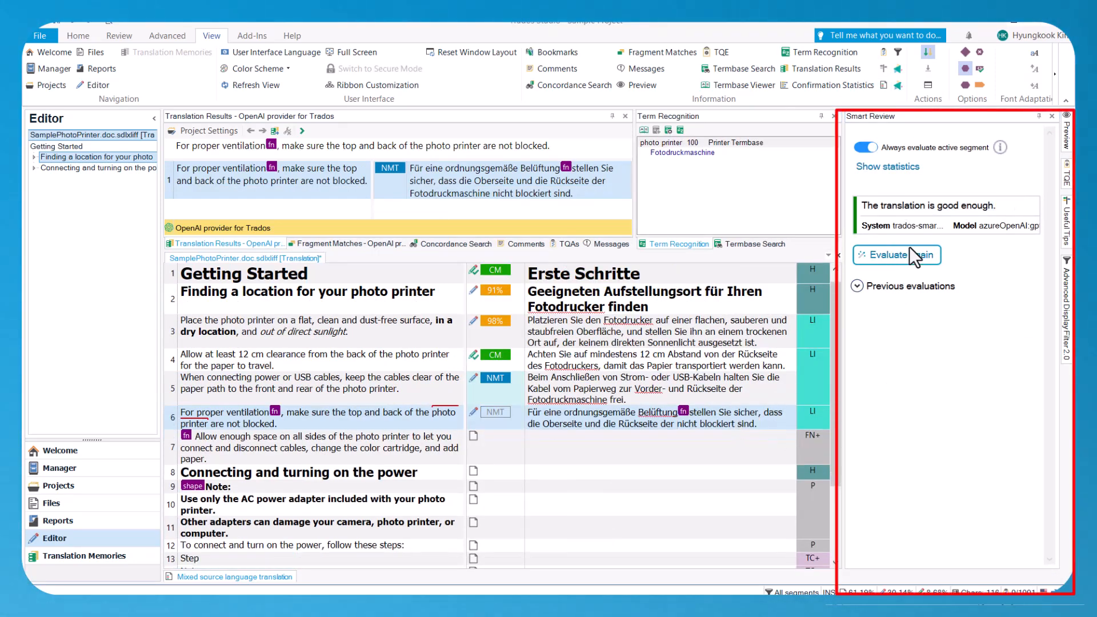
{"action": "left_click", "coordinate": [896, 254]}
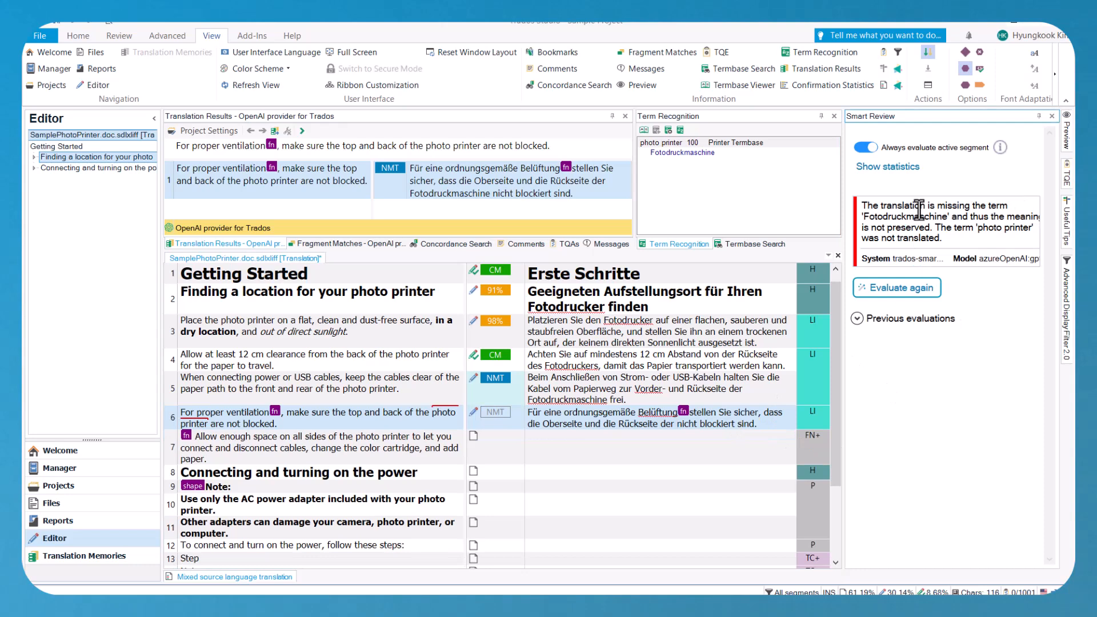
{"action": "double_click", "coordinate": [904, 217]}
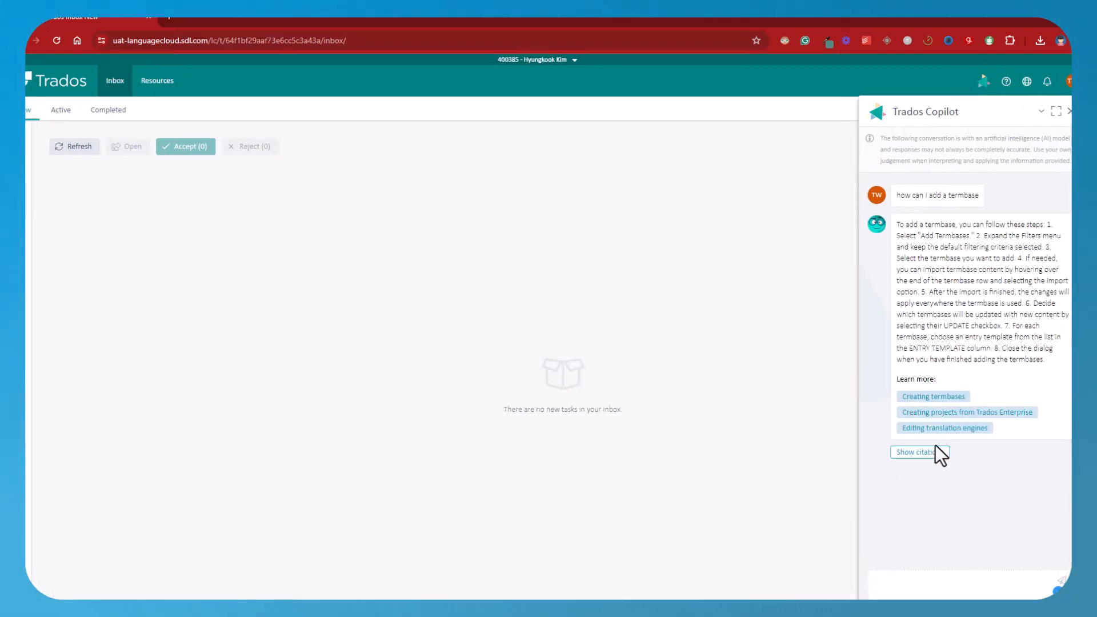
- Show the citations behind Copilot's answer on adding a termbase
{"action": "left_click", "coordinate": [933, 396]}
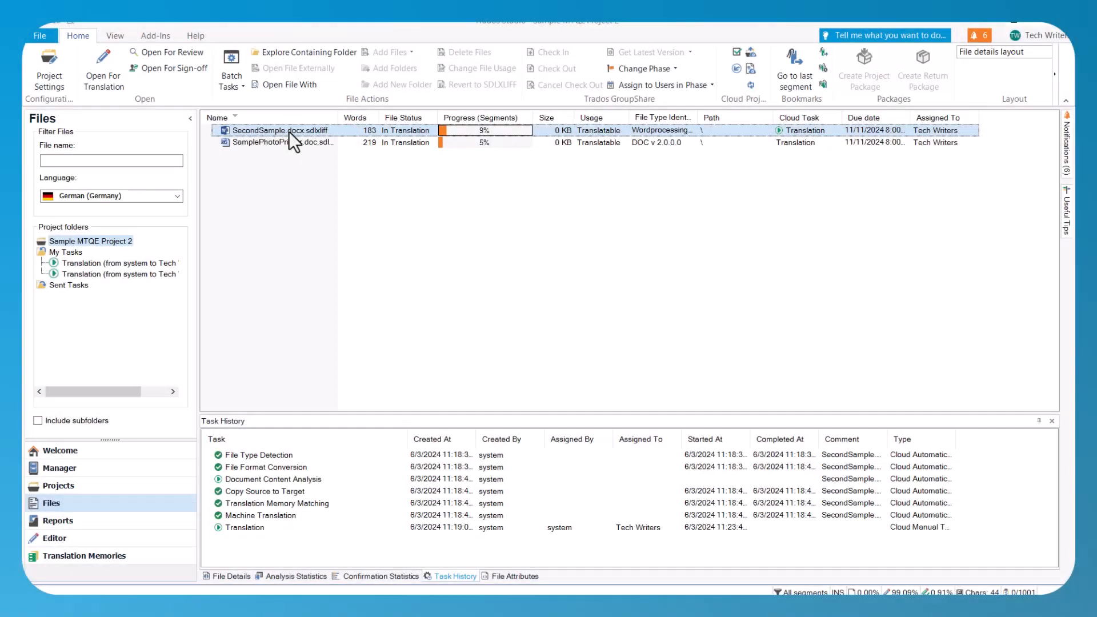
- Open SecondSample.docx.sdlxliff from Files view in the Editor
{"action": "double_click", "coordinate": [280, 130]}
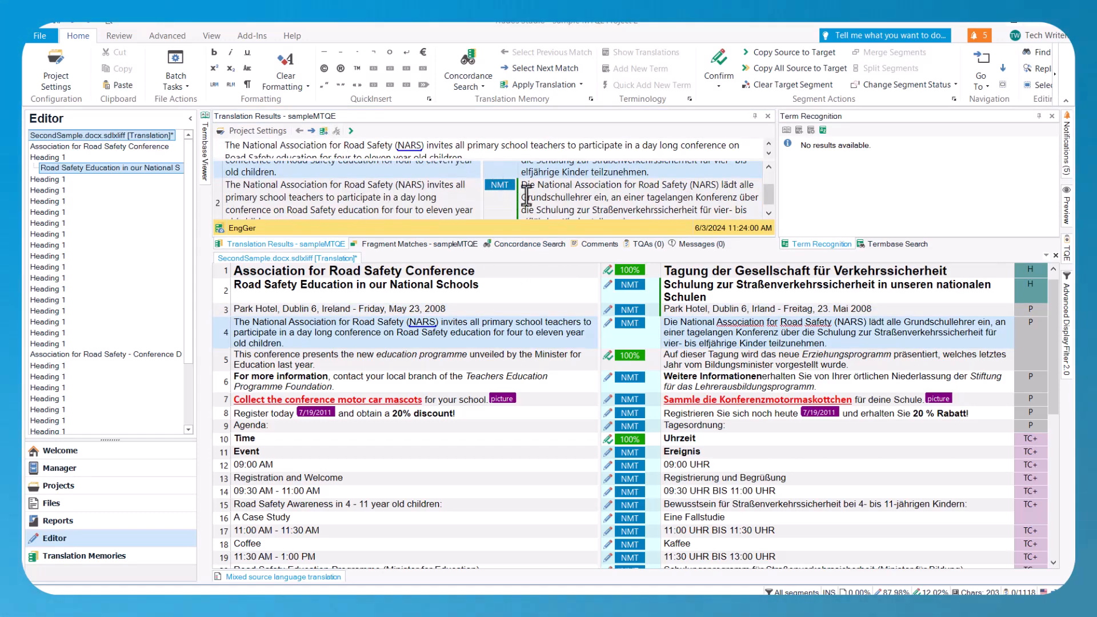
{"action": "left_click", "coordinate": [59, 468]}
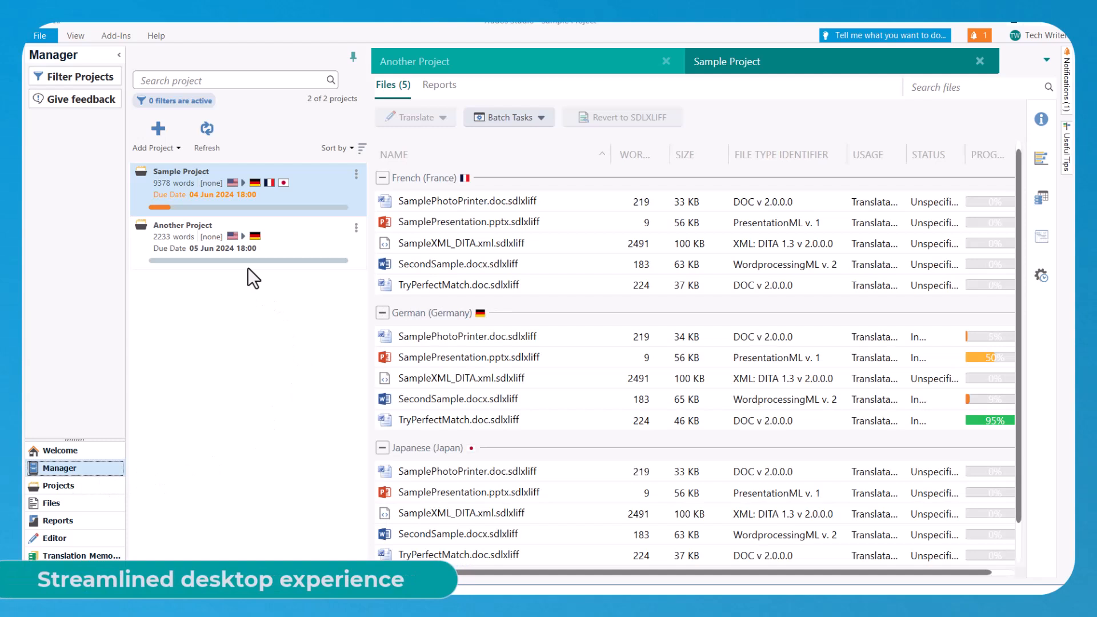
{"action": "mouse_move", "coordinate": [335, 285]}
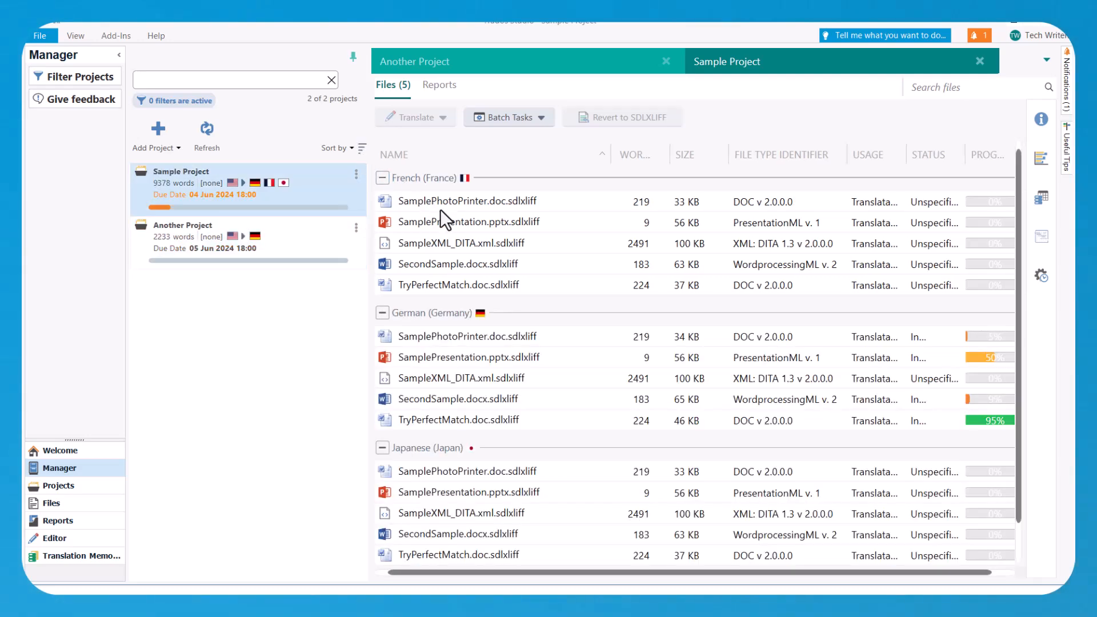
- View project confirmation statistics and list the New, Cloud, Open Project and Open Package options
{"action": "scroll", "scroll_direction": "down", "scroll_amount": 3}
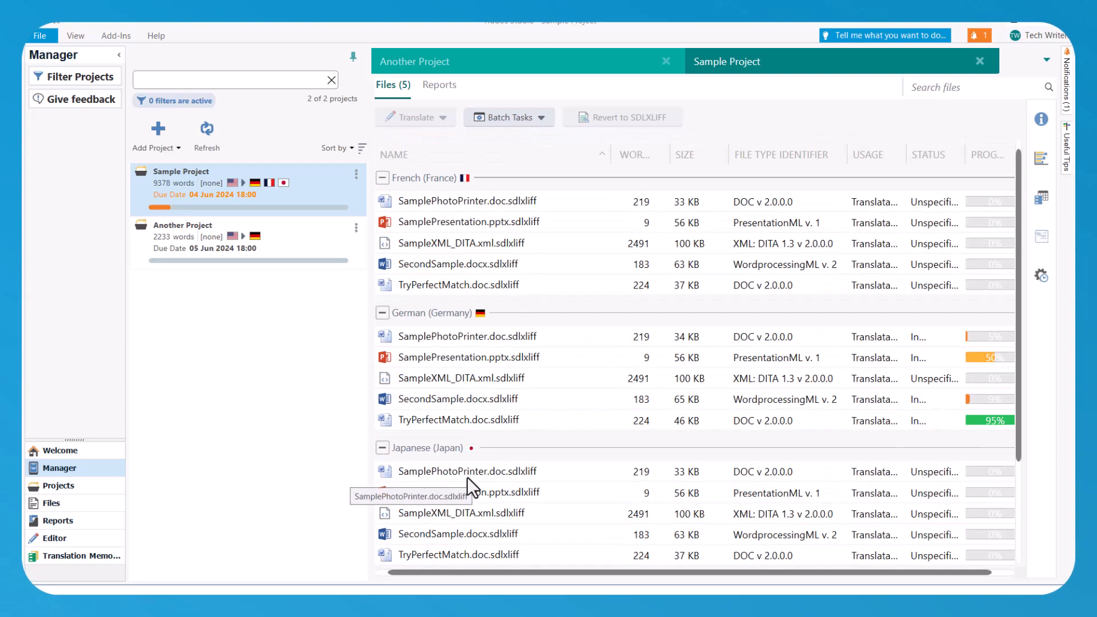
{"action": "mouse_move", "coordinate": [605, 343]}
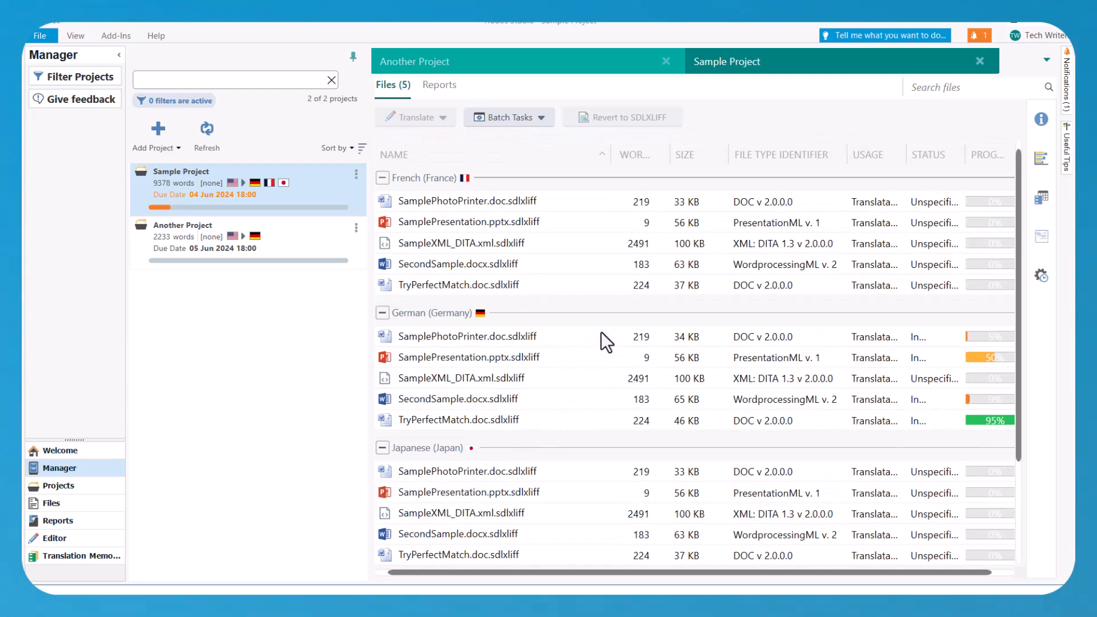
{"action": "mouse_move", "coordinate": [1041, 118]}
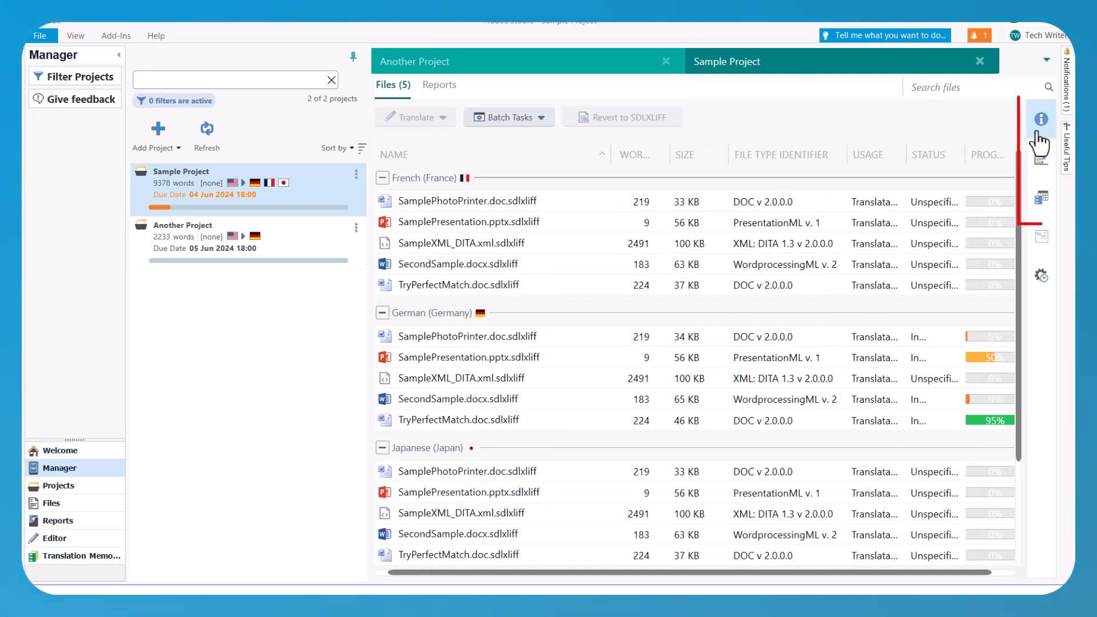
{"action": "left_click", "coordinate": [1041, 158]}
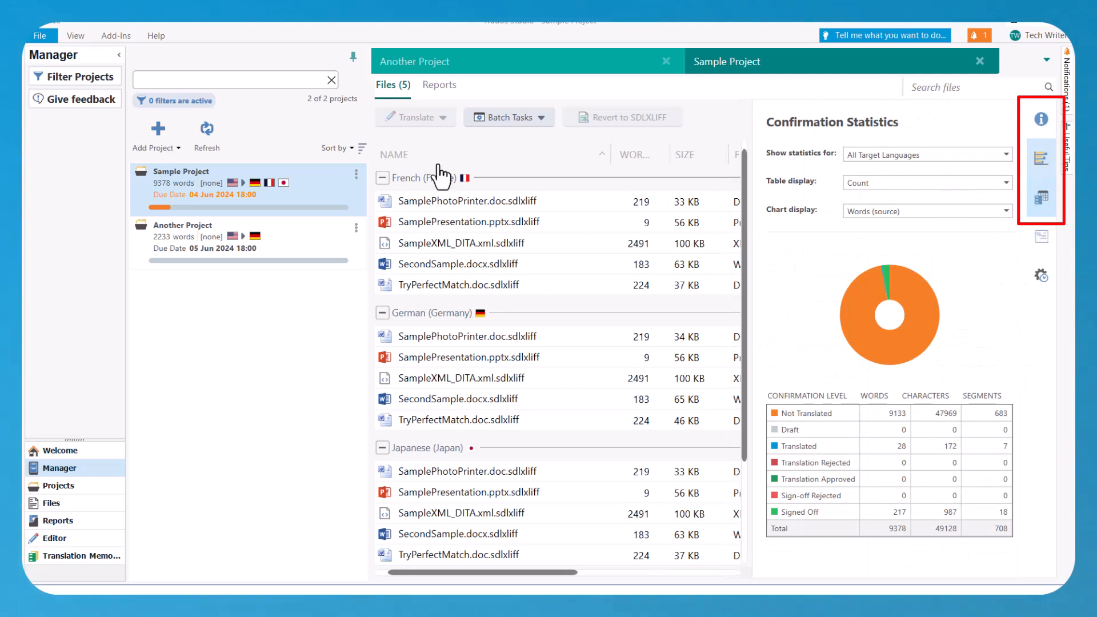
{"action": "left_click", "coordinate": [177, 148]}
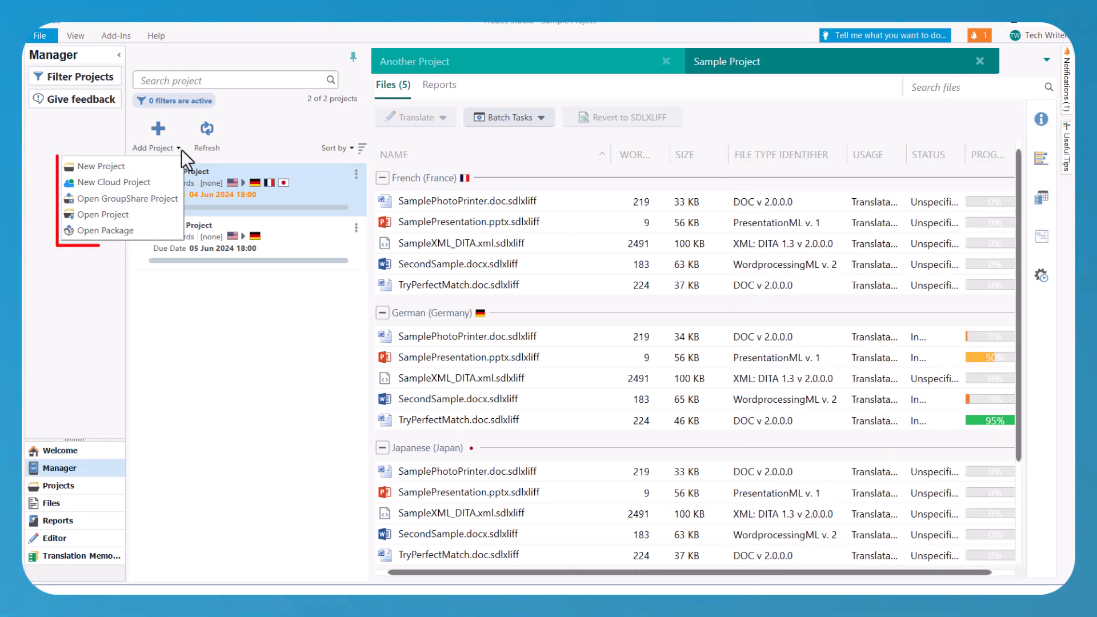
{"action": "mouse_move", "coordinate": [102, 165]}
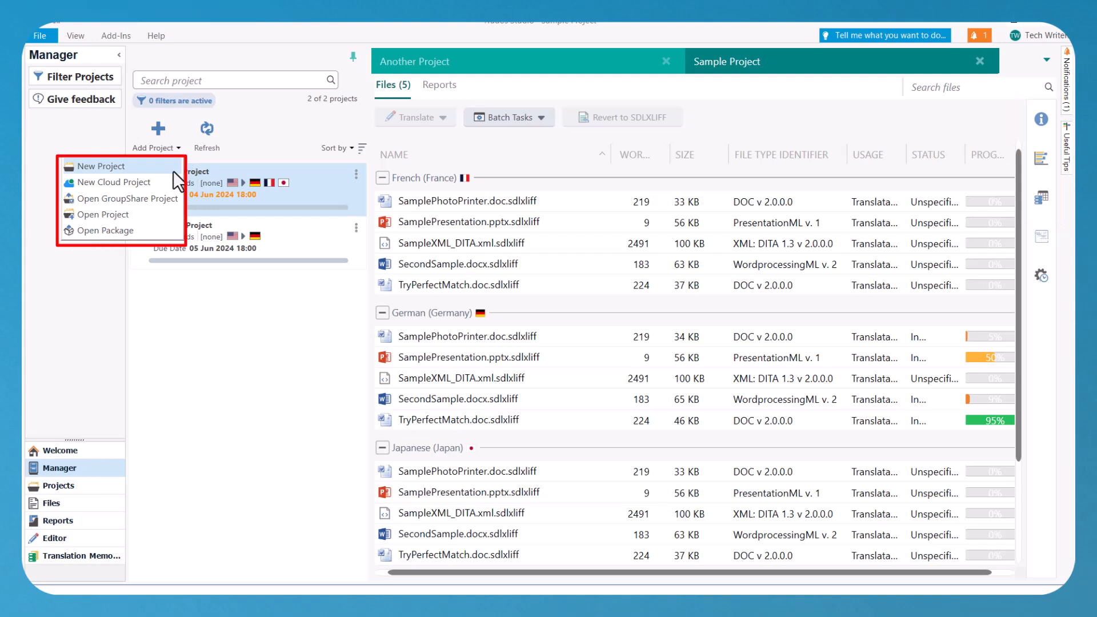
{"action": "mouse_move", "coordinate": [105, 230]}
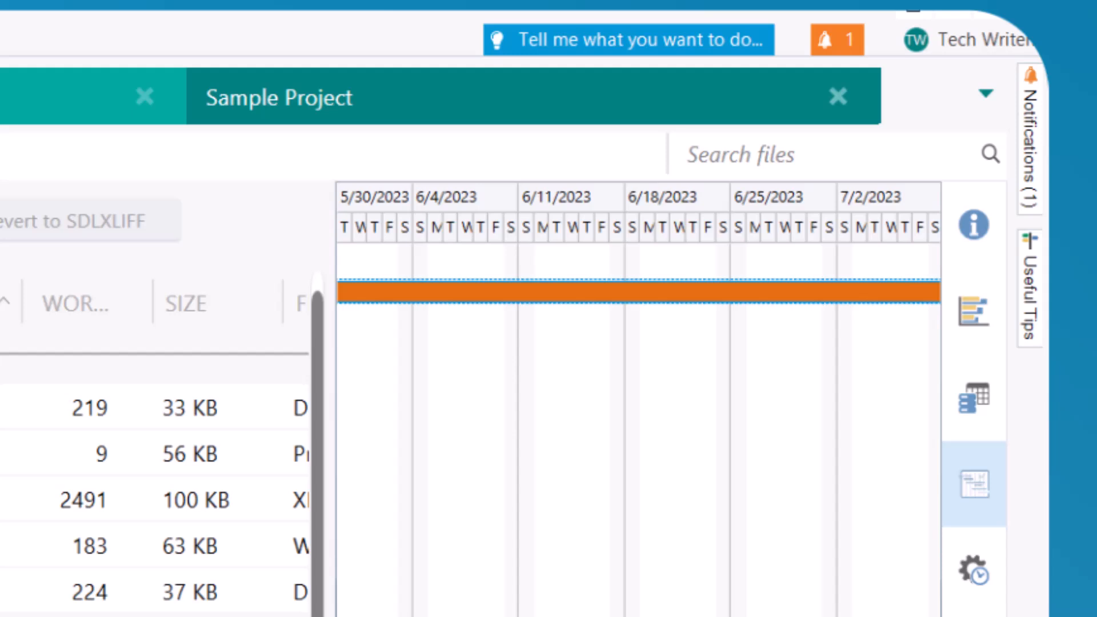
- Scroll the project timeline forward to the May–June 2024 project schedules
{"action": "scroll", "scroll_direction": "right", "scroll_amount": 3}
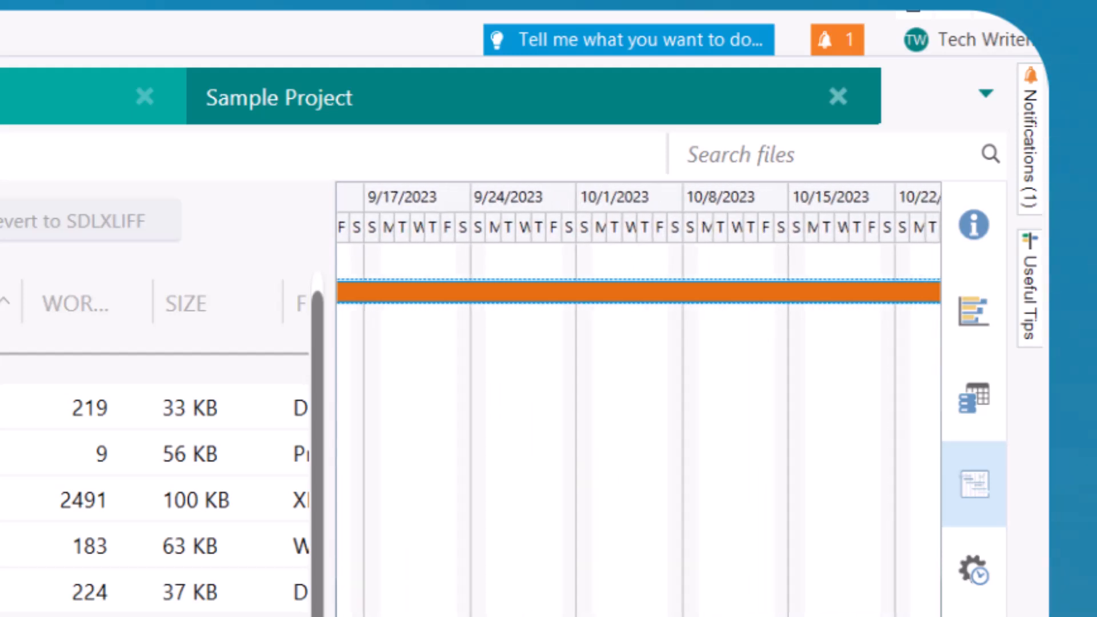
{"action": "scroll", "scroll_direction": "right", "scroll_amount": 3}
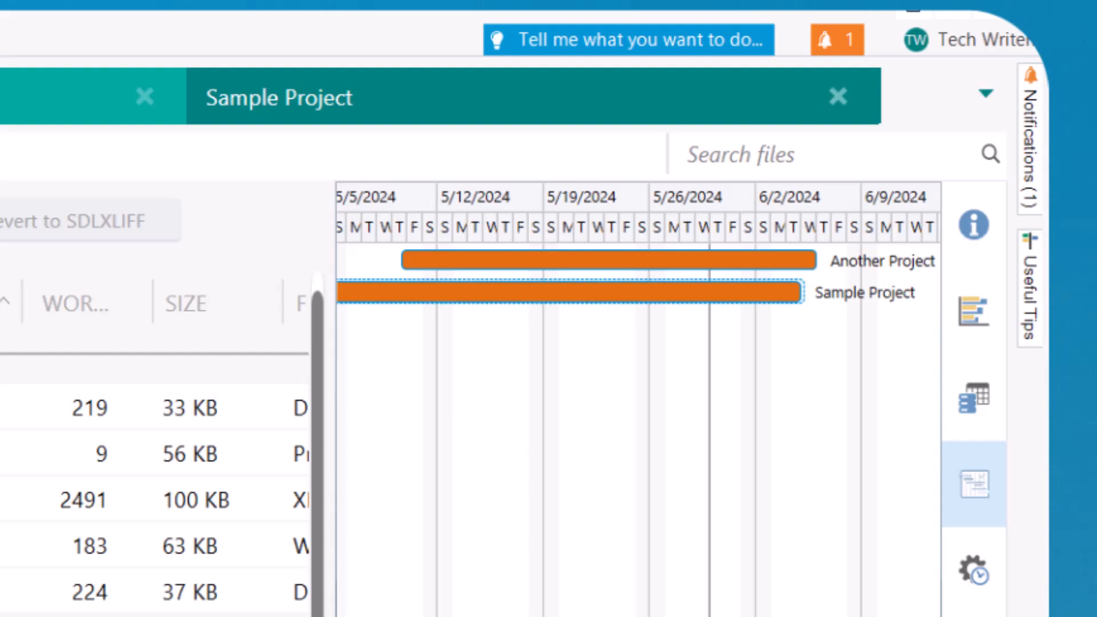
{"action": "left_click_drag", "start_coordinate": [801, 292], "coordinate": [608, 292]}
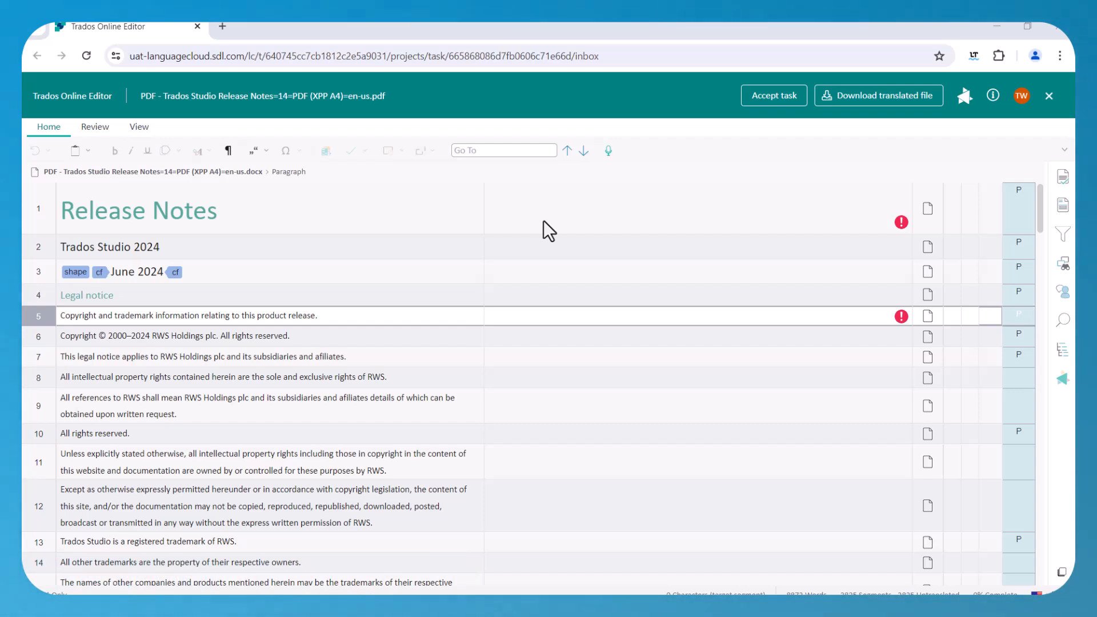
{"action": "mouse_move", "coordinate": [550, 225]}
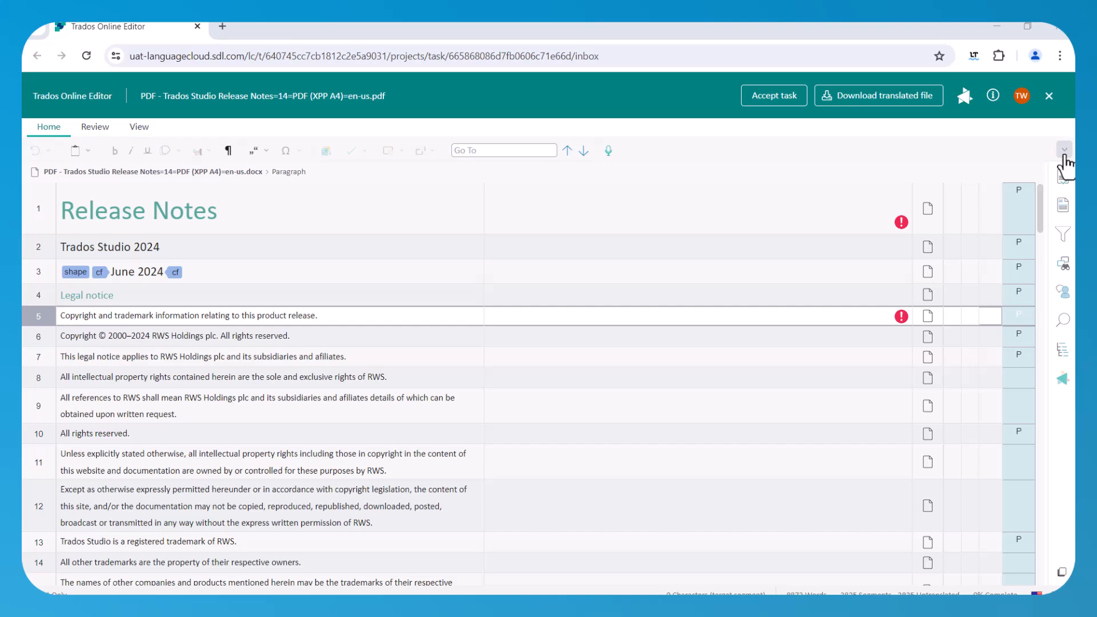
- Collapse the Online Editor ribbon and restore only its tab headers
{"action": "left_click", "coordinate": [1063, 150]}
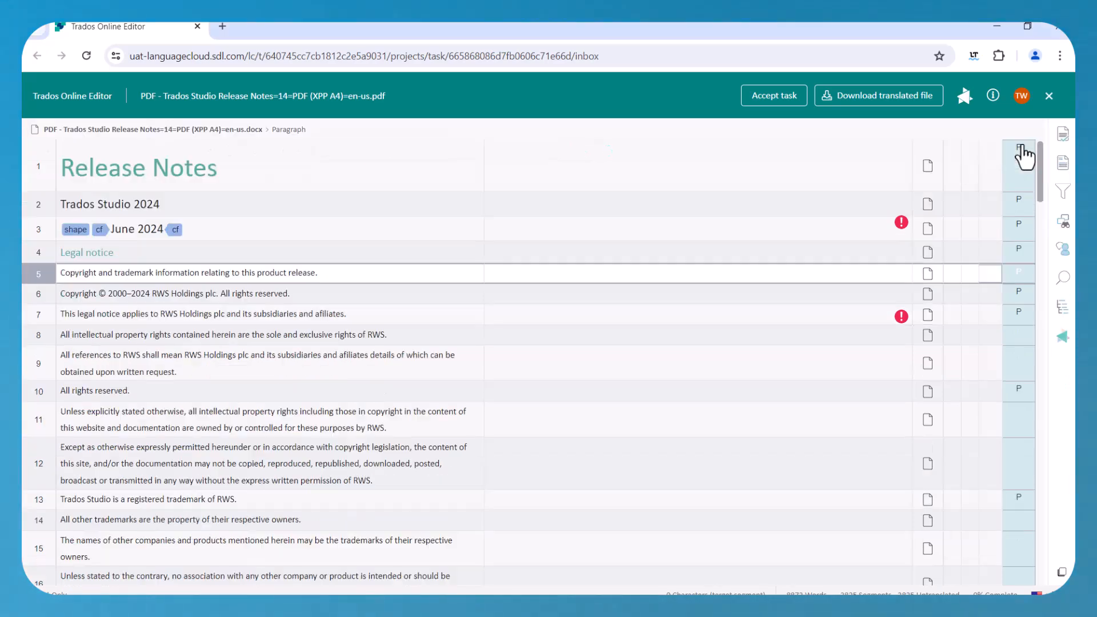
{"action": "left_click", "coordinate": [1024, 152]}
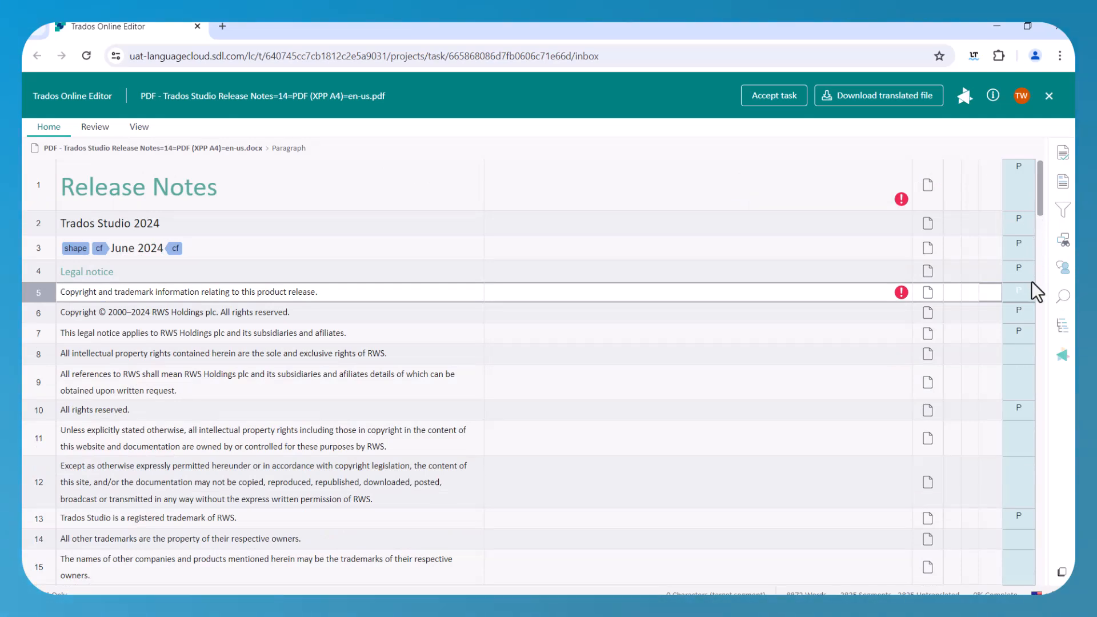
- Detach and reattach the Document Structure Information panel, then show the Comments panel beside the segments
{"action": "left_click", "coordinate": [1063, 324]}
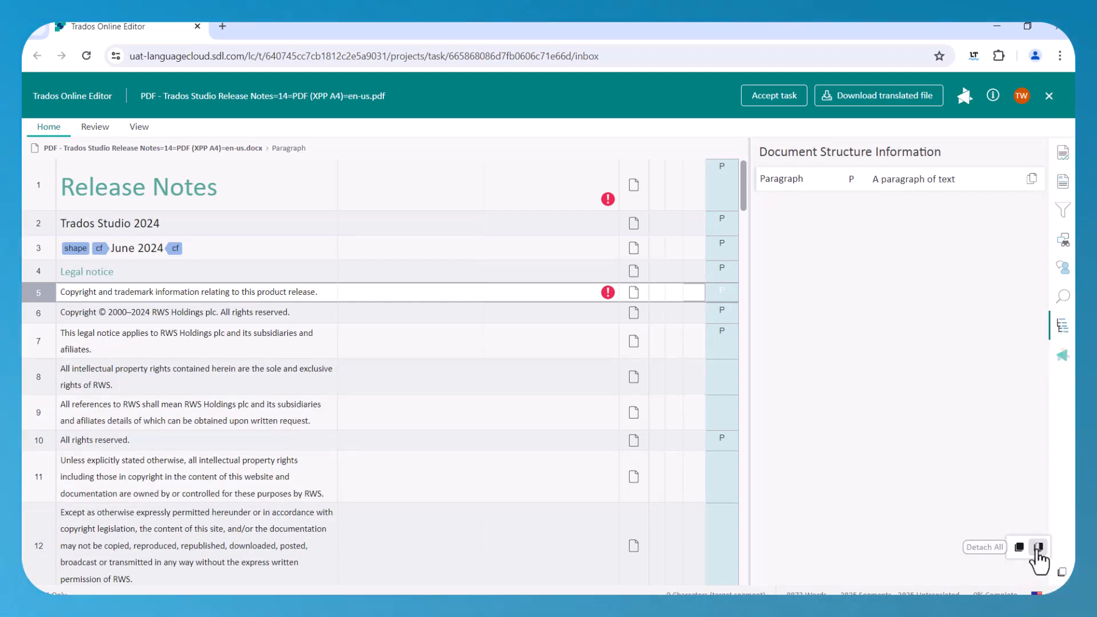
{"action": "left_click", "coordinate": [1039, 548]}
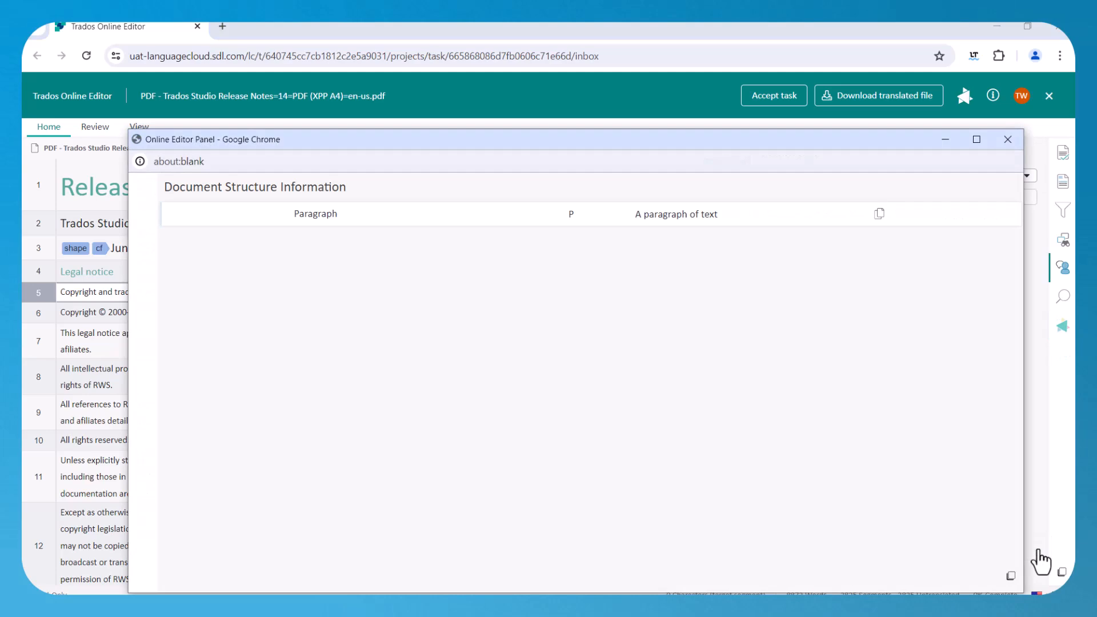
{"action": "left_click", "coordinate": [1008, 139]}
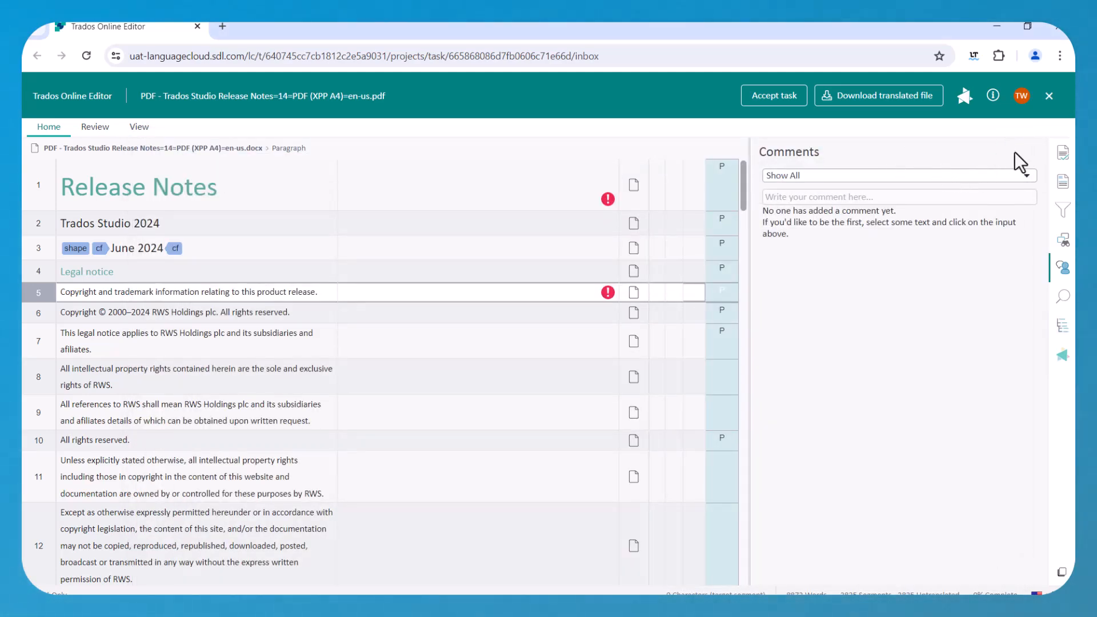
{"action": "left_click", "coordinate": [48, 126]}
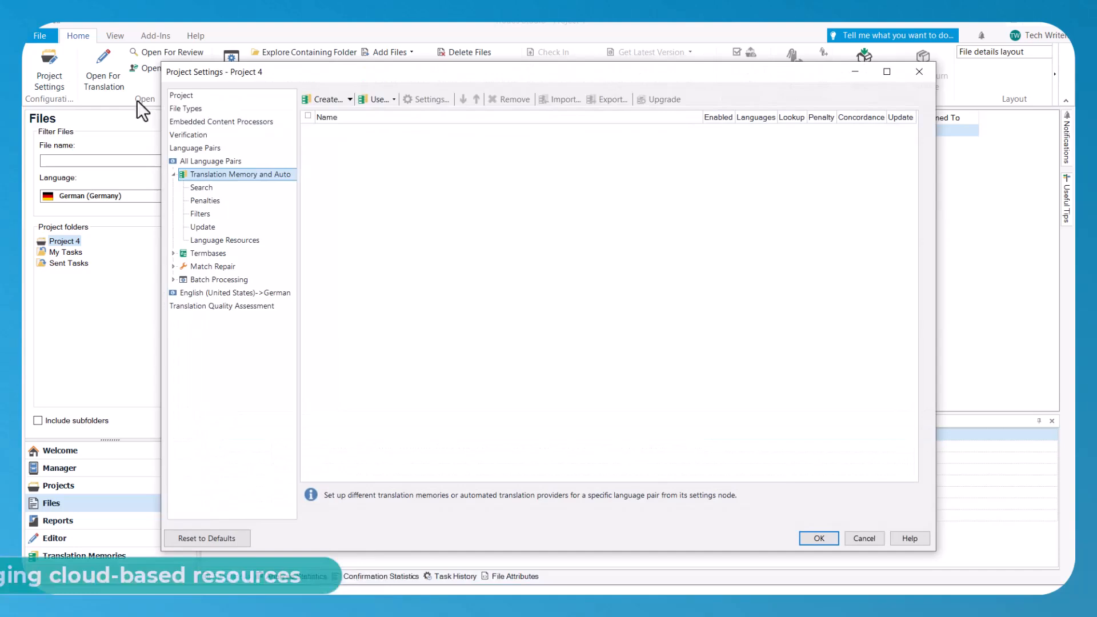
- Add the sampleteap2 cloud-based translation engine to Project 4's settings
{"action": "left_click", "coordinate": [376, 99]}
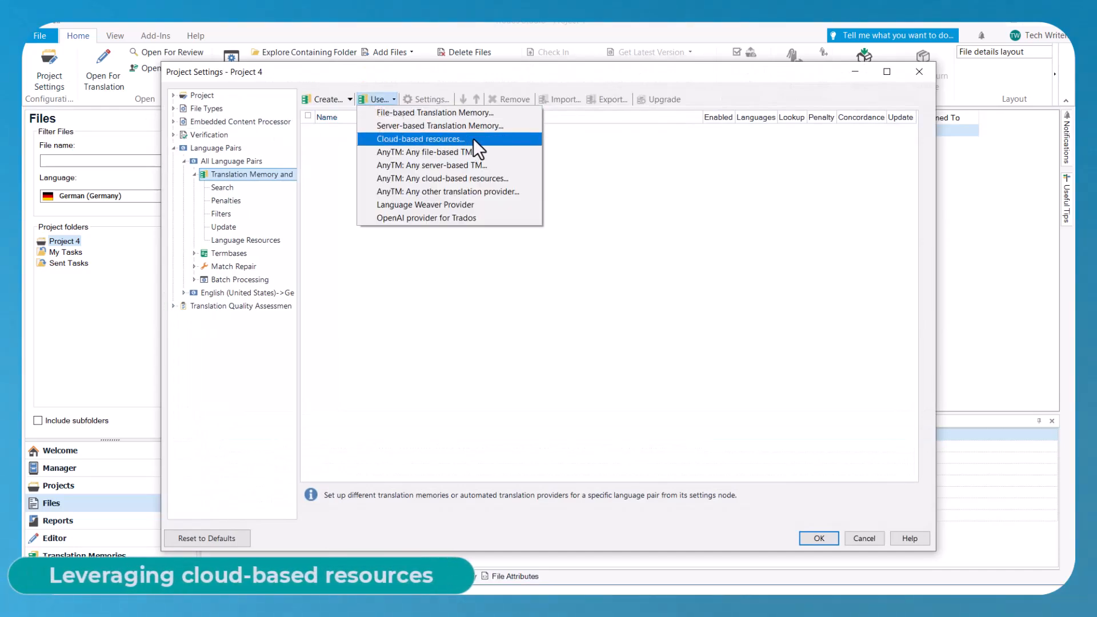
{"action": "left_click", "coordinate": [420, 138]}
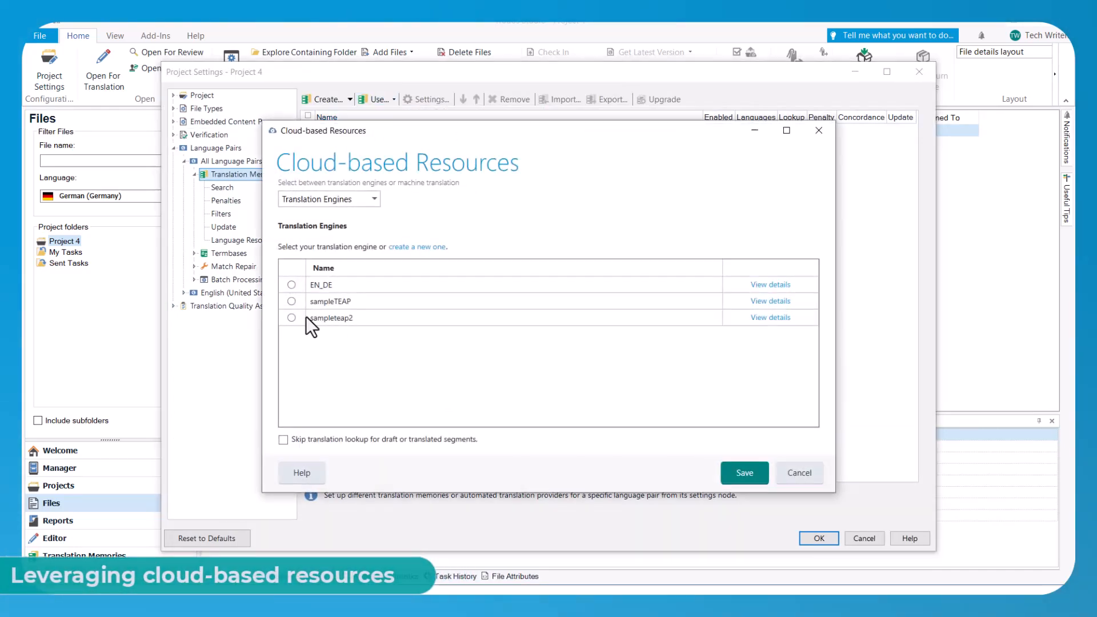
{"action": "left_click", "coordinate": [744, 473]}
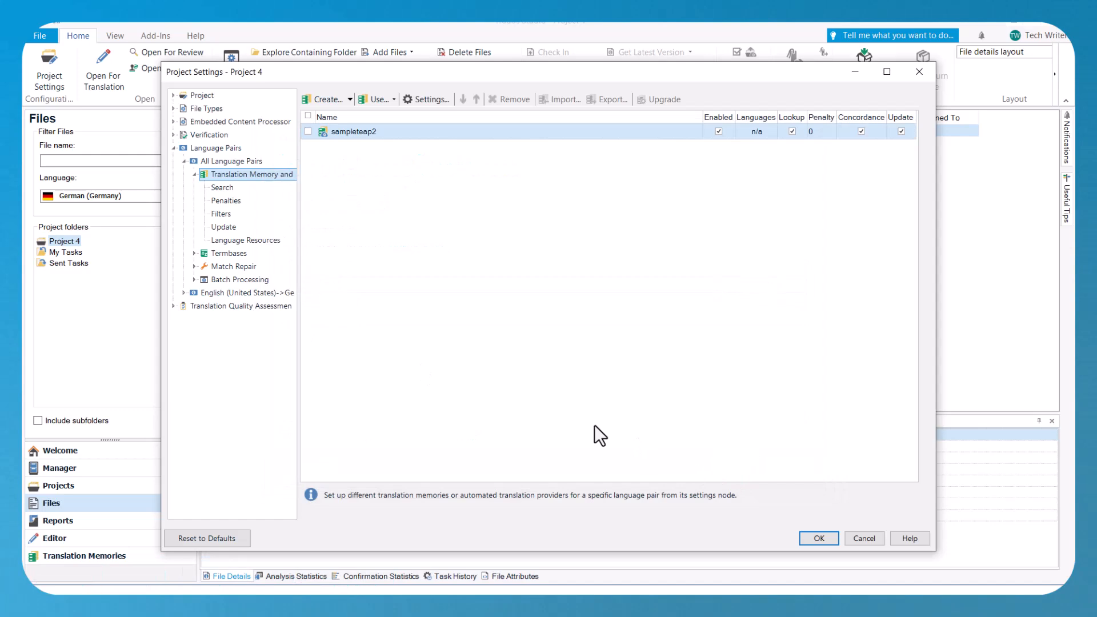
{"action": "left_click", "coordinate": [817, 538]}
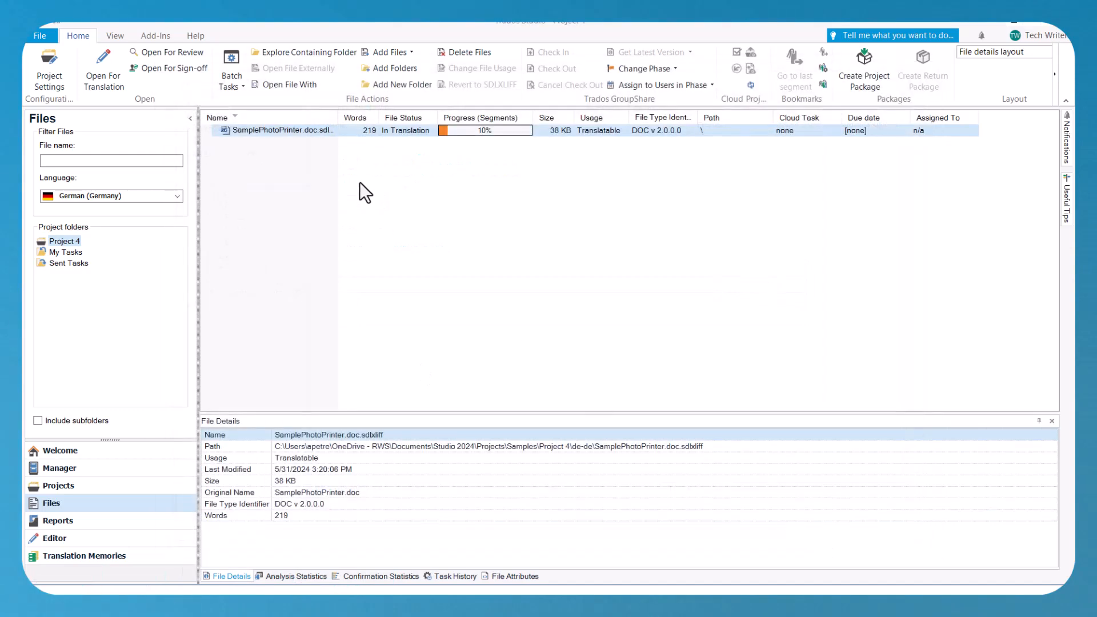
- Run Analyze Files on Project 4 and review the report showing 189 of 219 words new
{"action": "left_click", "coordinate": [231, 70]}
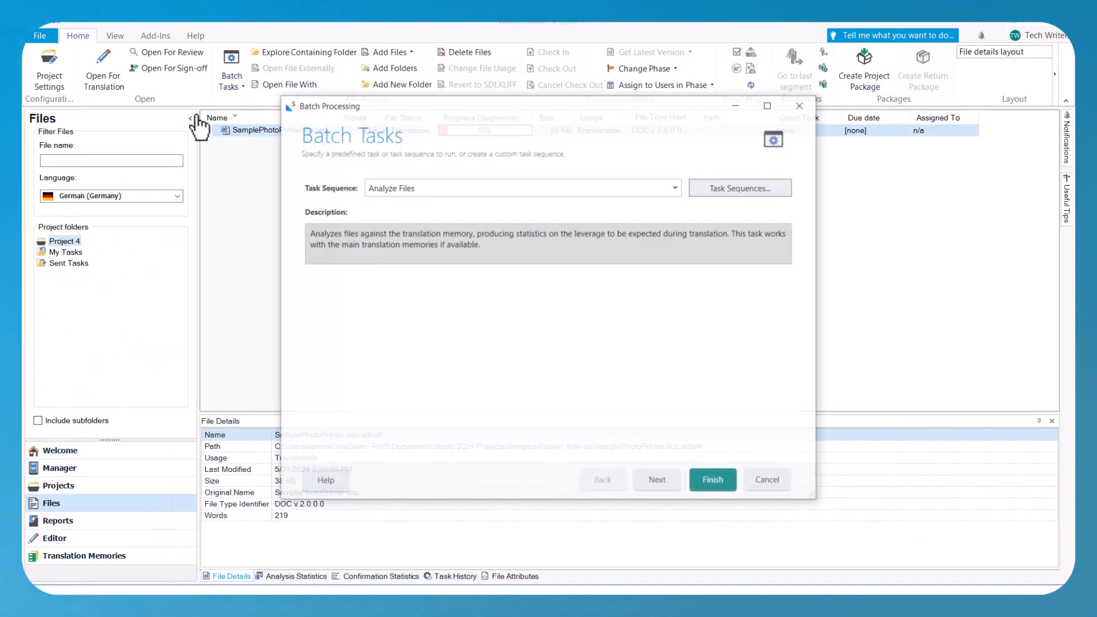
{"action": "left_click", "coordinate": [711, 479]}
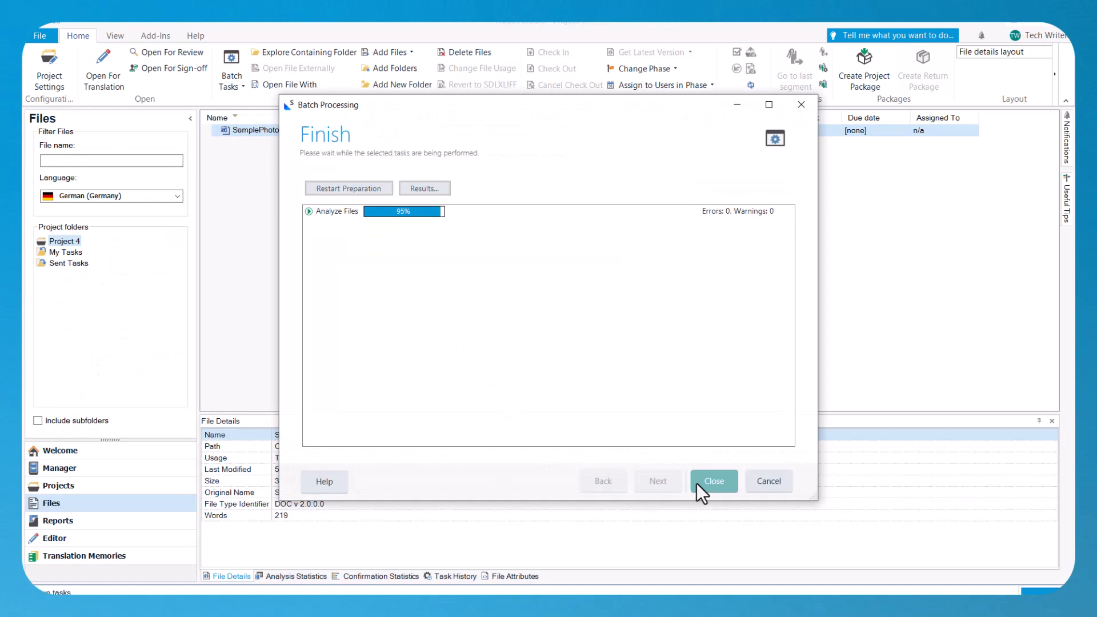
{"action": "left_click", "coordinate": [714, 481]}
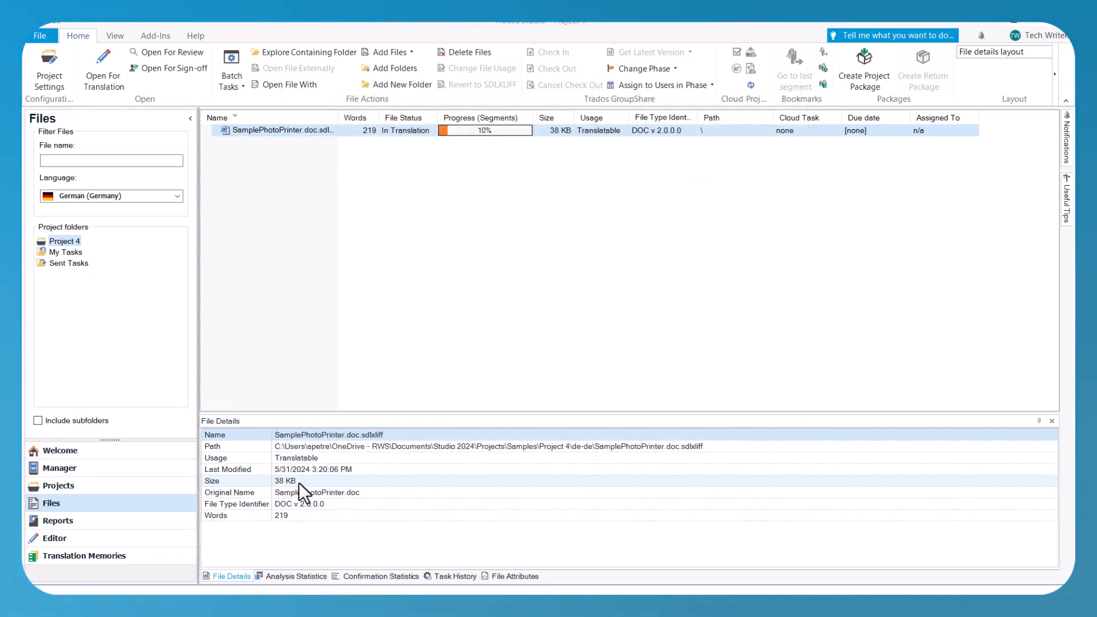
{"action": "left_click", "coordinate": [57, 520]}
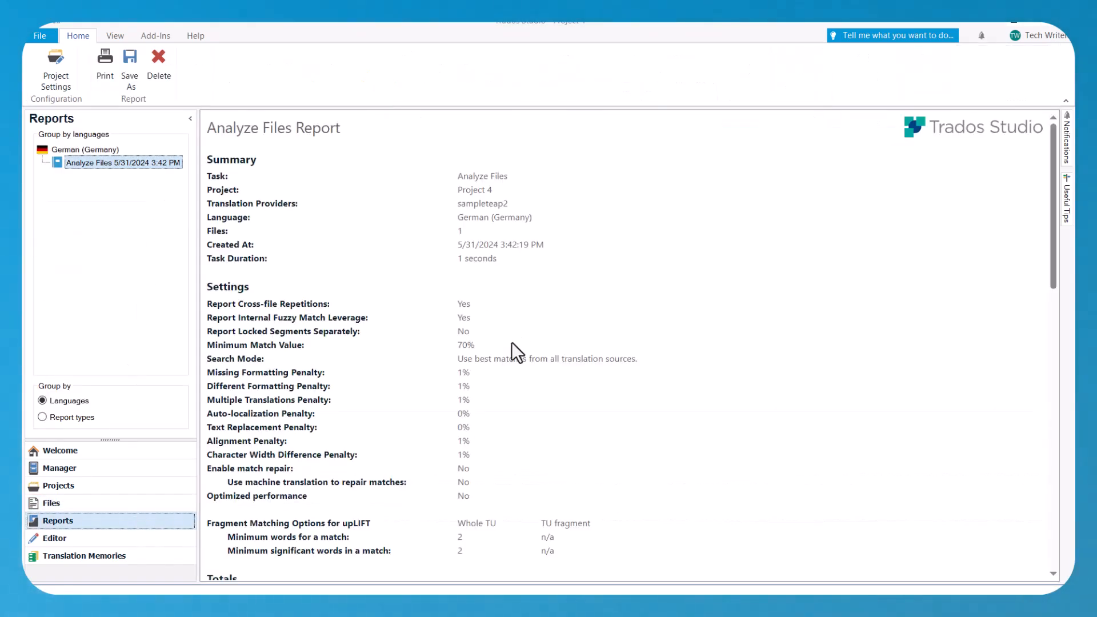
{"action": "scroll", "scroll_direction": "down", "scroll_amount": 3}
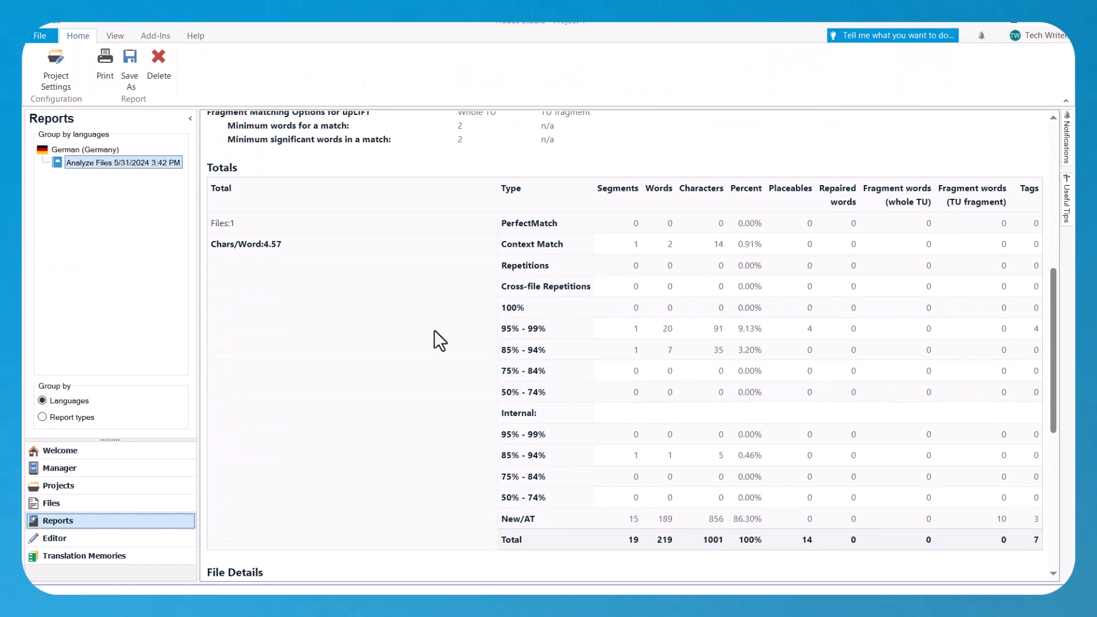
{"action": "scroll", "scroll_direction": "down", "scroll_amount": 3}
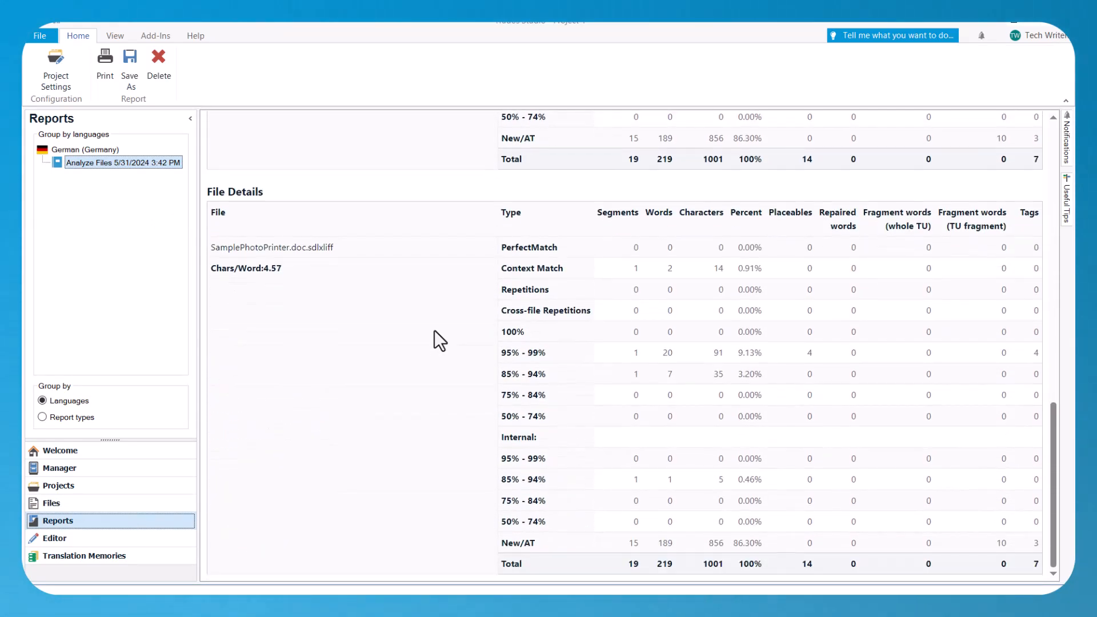
{"action": "mouse_move", "coordinate": [323, 64]}
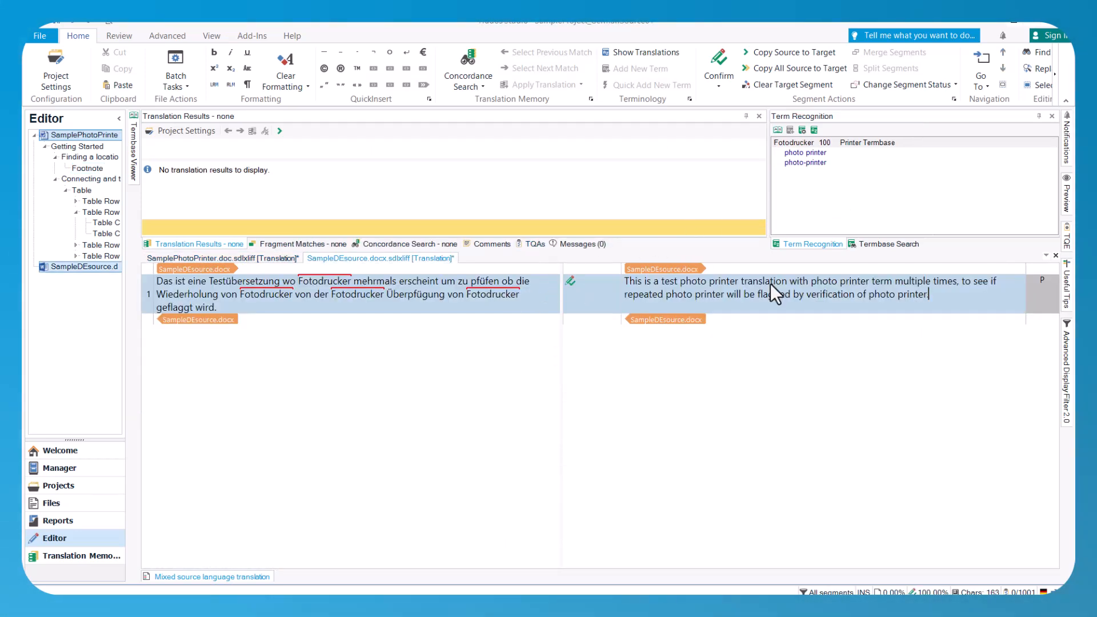
- Check the German file's verification messages, then open UA source.txt with Term Recognition showing яблука as apples
{"action": "left_click", "coordinate": [583, 244]}
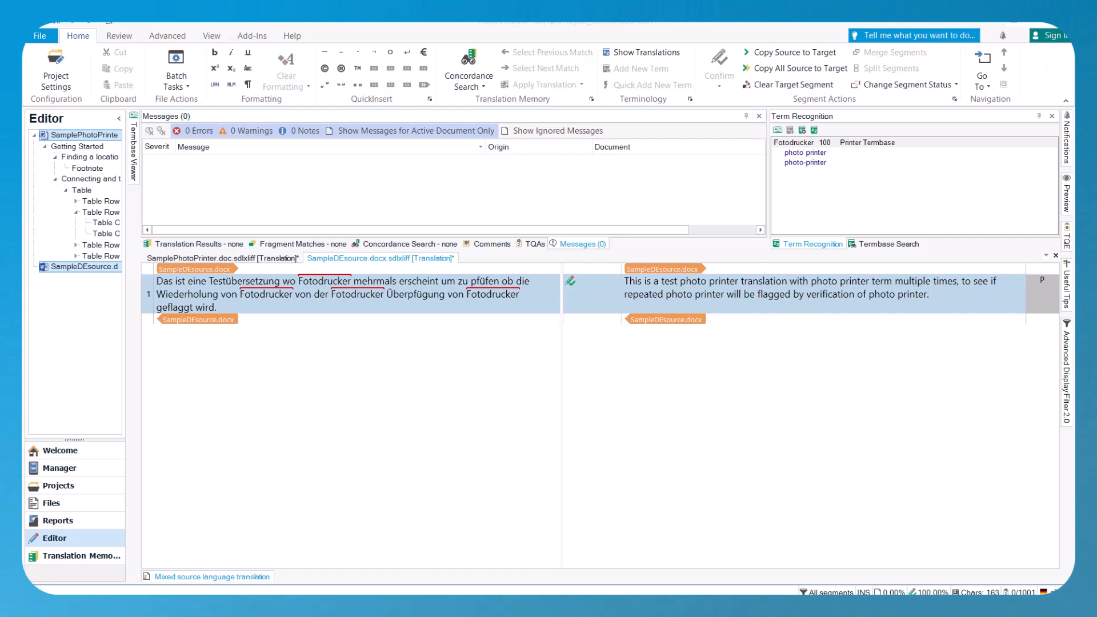
{"action": "double_click", "coordinate": [841, 281]}
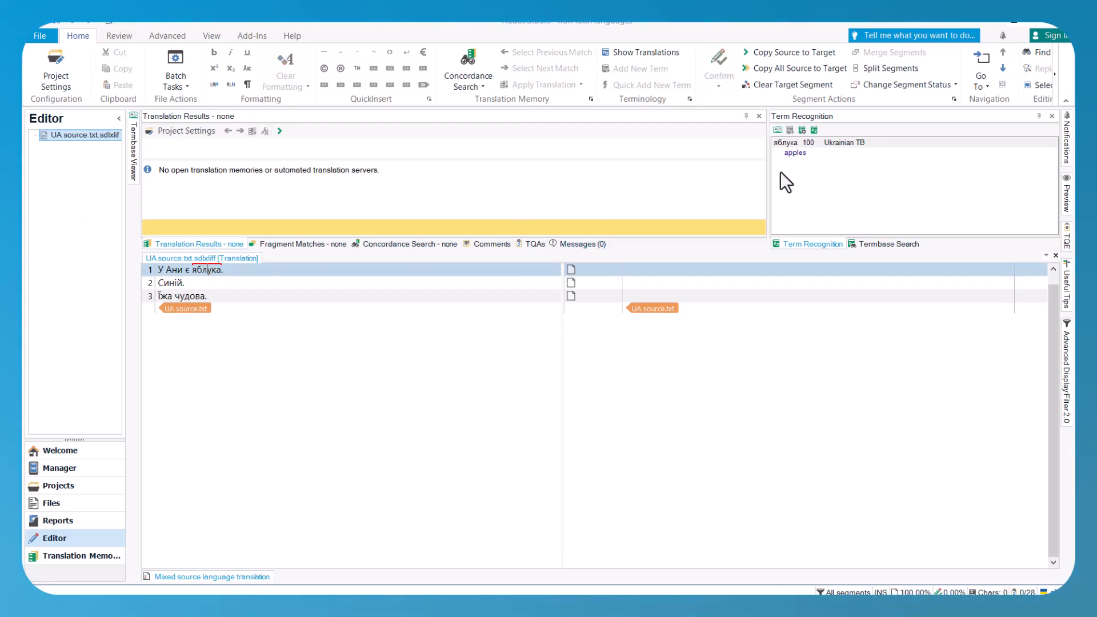
{"action": "left_click", "coordinate": [794, 143]}
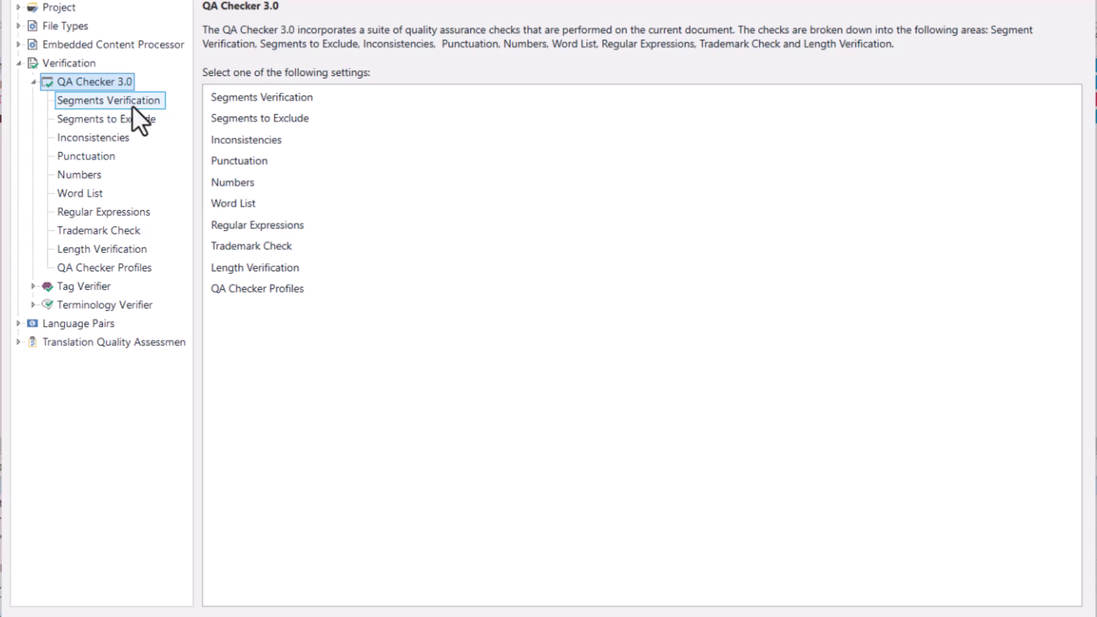
- Browse QA Checker 3.0's Segments to Exclude, Inconsistencies, Punctuation and Trademark Check settings
{"action": "left_click", "coordinate": [106, 119]}
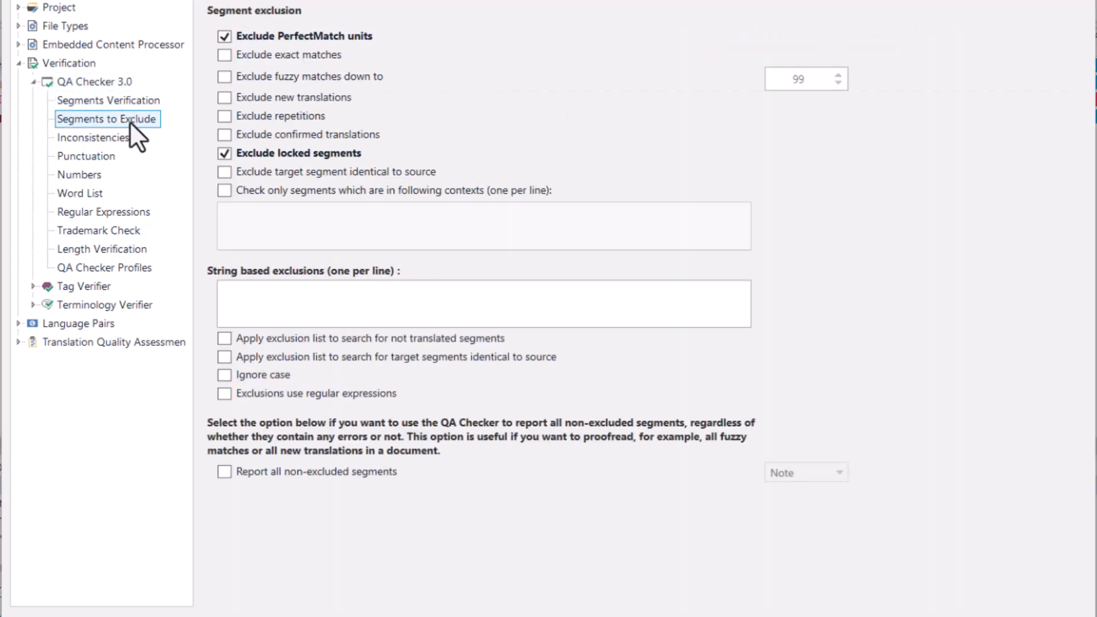
{"action": "left_click", "coordinate": [93, 137]}
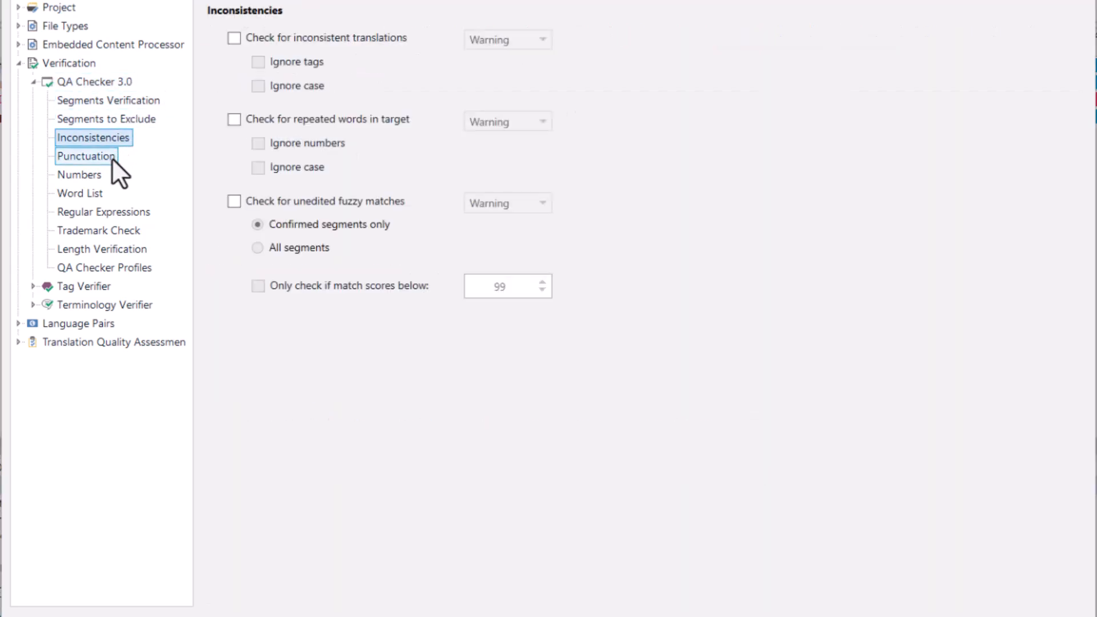
{"action": "left_click", "coordinate": [78, 174]}
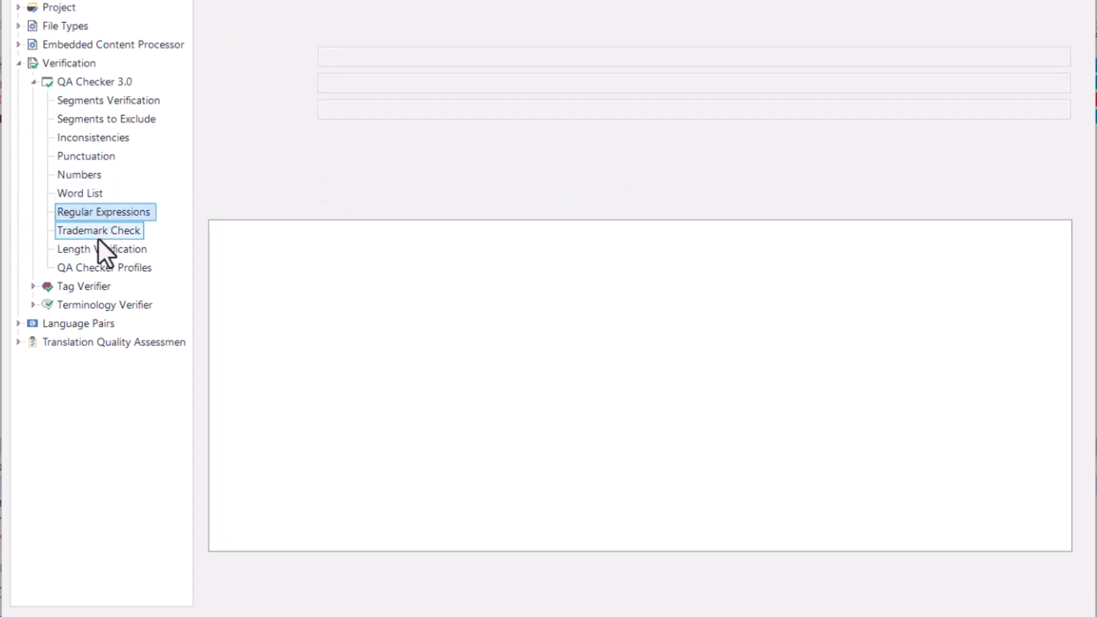
{"action": "left_click", "coordinate": [102, 248]}
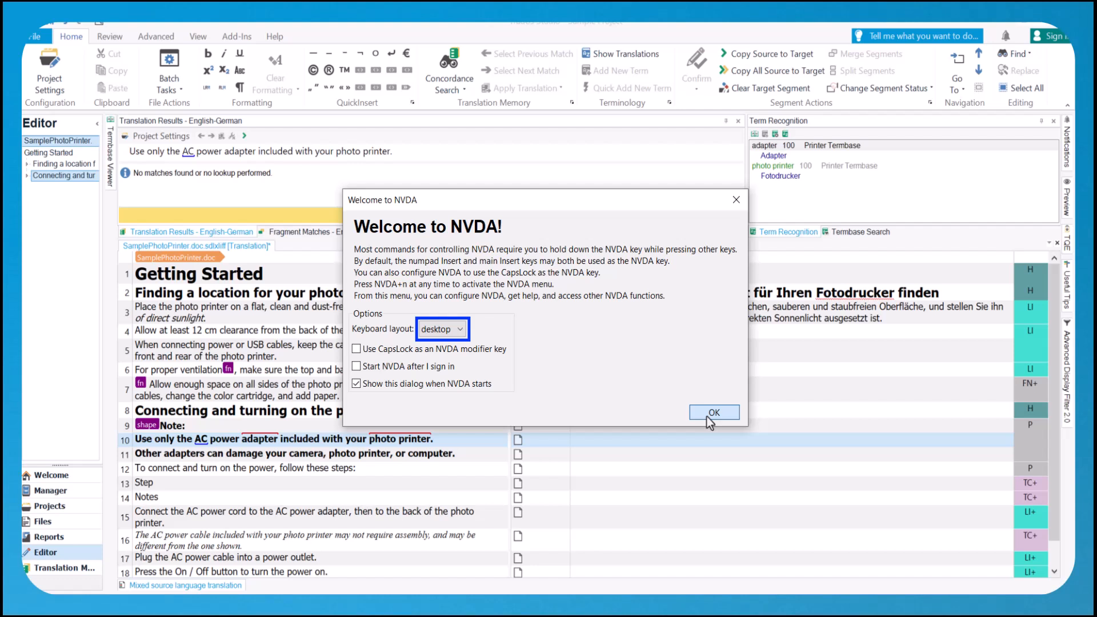
- Dismiss NVDA's welcome, open its Braille viewer, and move through the source segments
{"action": "left_click", "coordinate": [714, 412]}
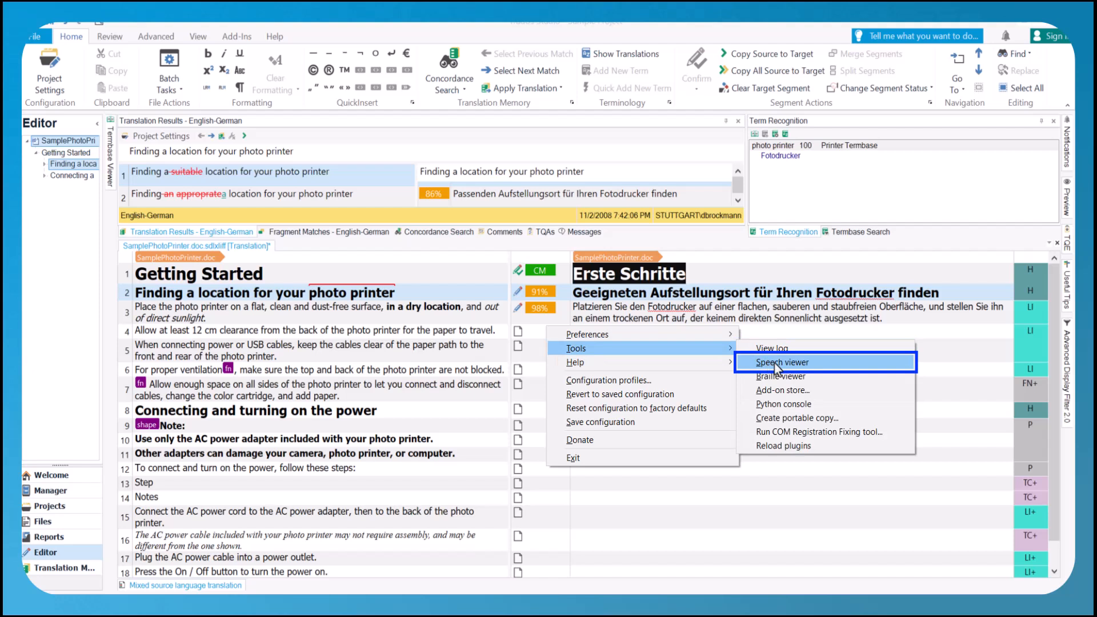
{"action": "left_click", "coordinate": [782, 376]}
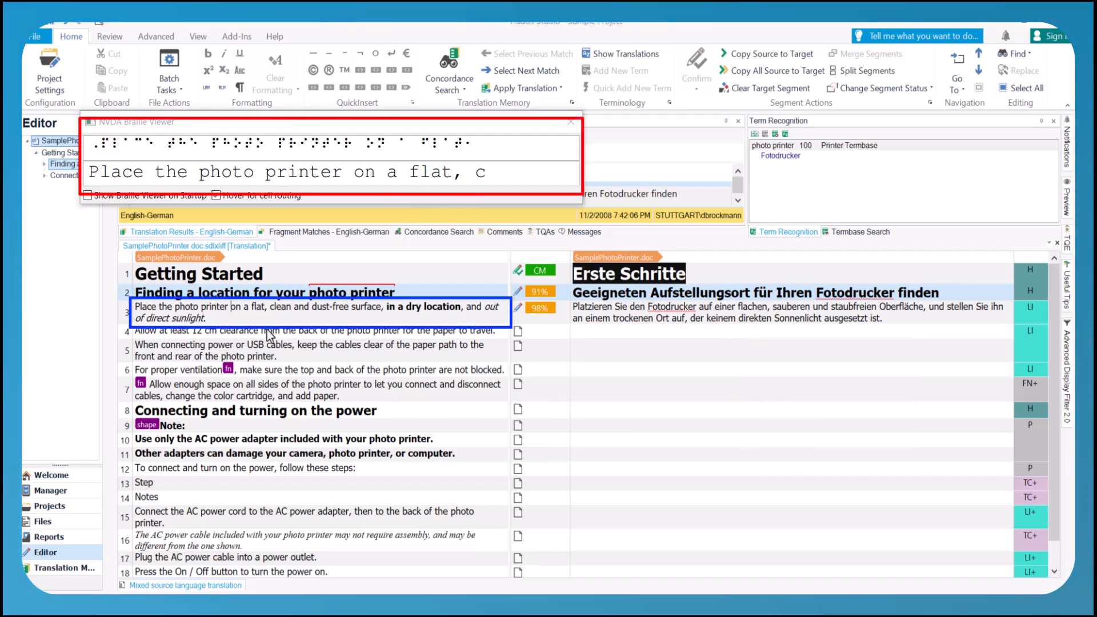
{"action": "left_click", "coordinate": [315, 331]}
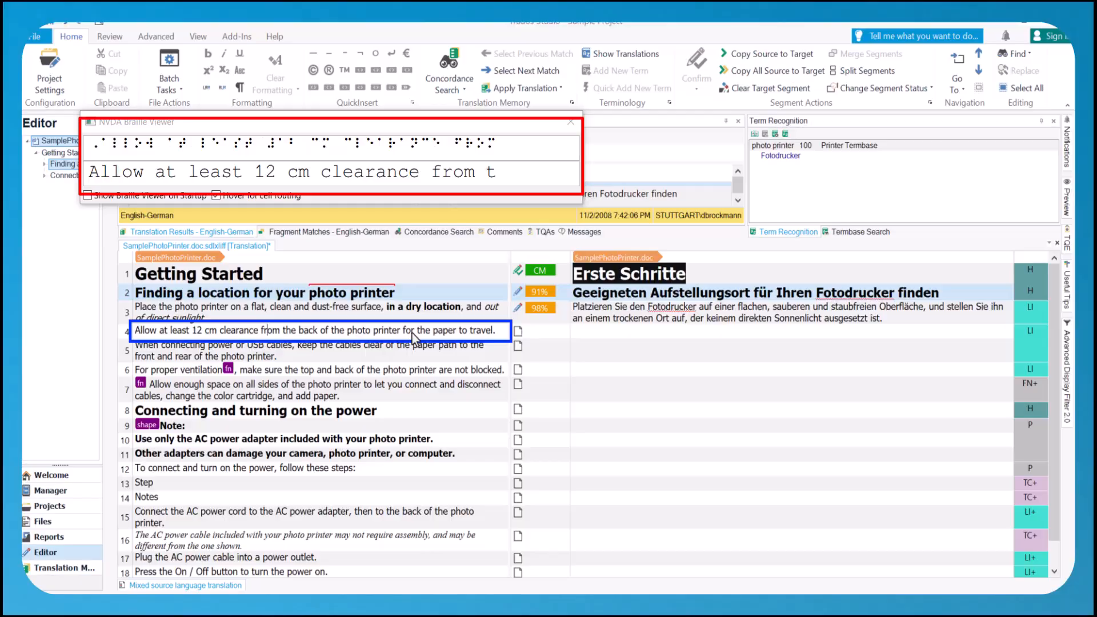
{"action": "left_click", "coordinate": [50, 475]}
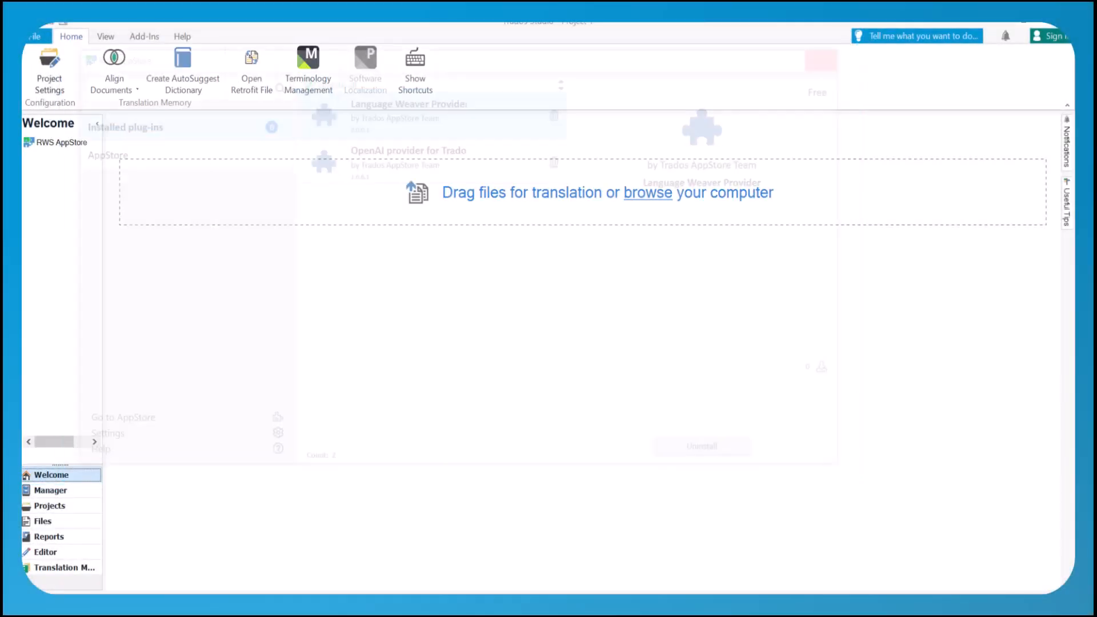
- Start a new local project and add SamplePhotoPrinter.doc to it
{"action": "left_click", "coordinate": [34, 36]}
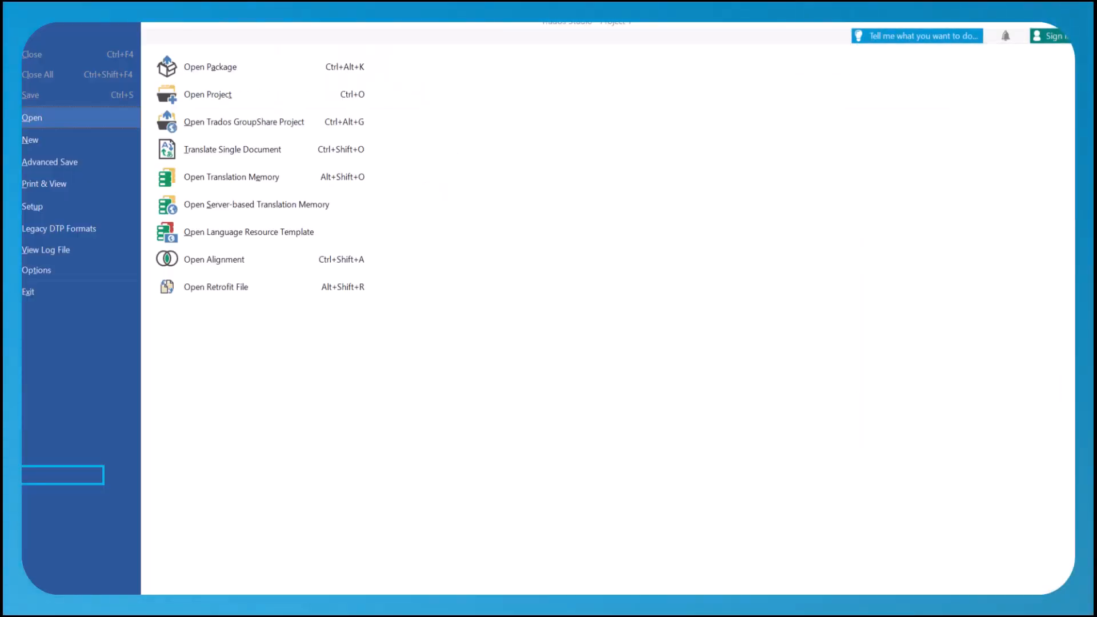
{"action": "left_click", "coordinate": [30, 140]}
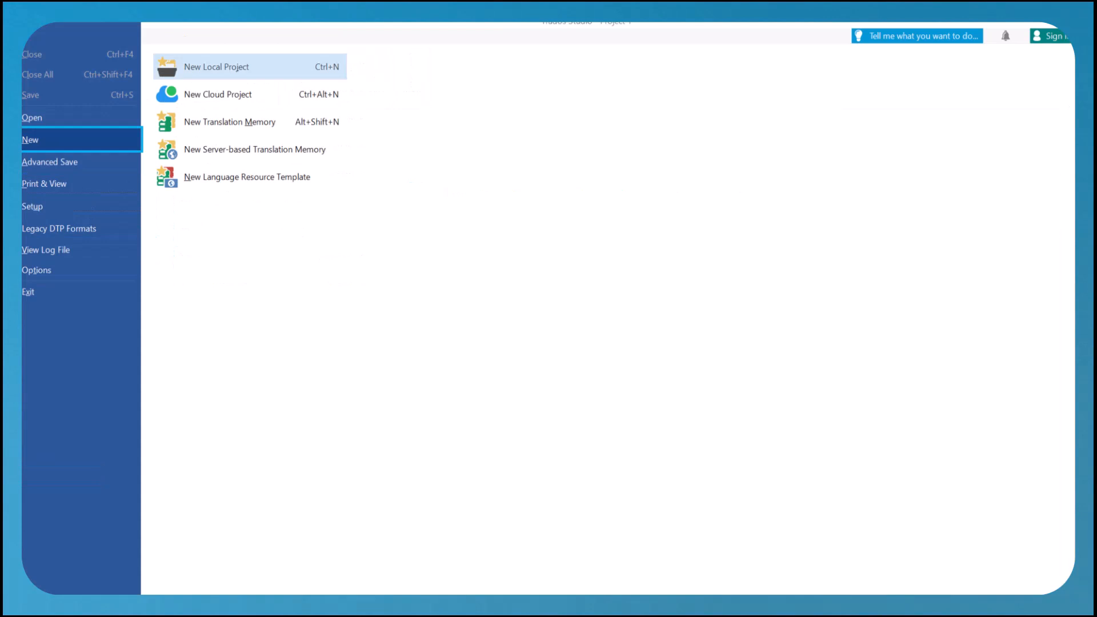
{"action": "left_click", "coordinate": [217, 66]}
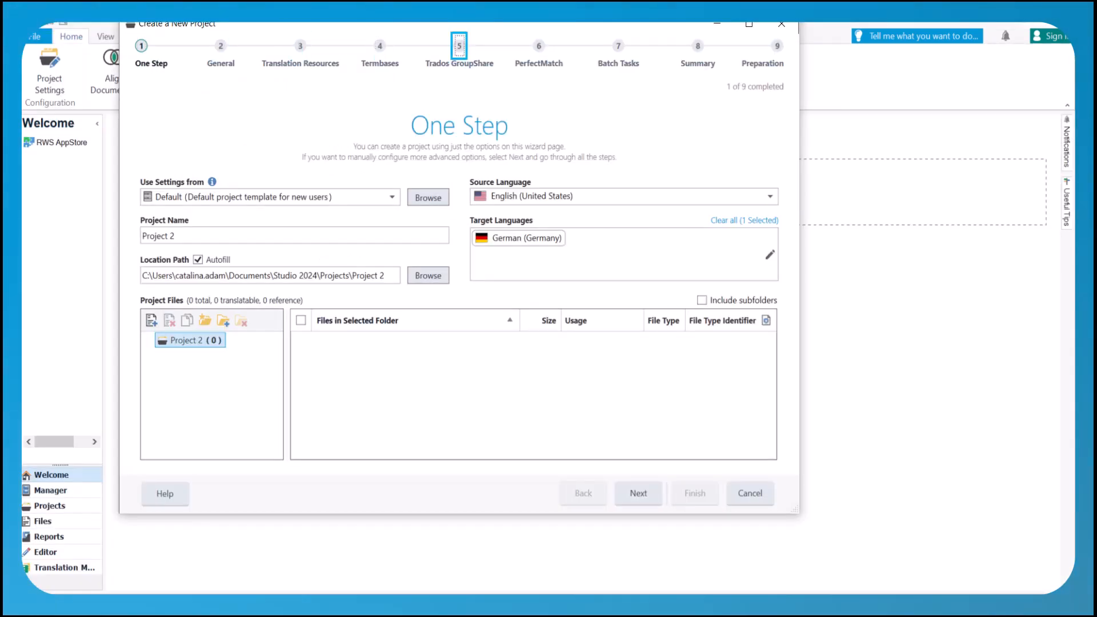
{"action": "left_click", "coordinate": [293, 234]}
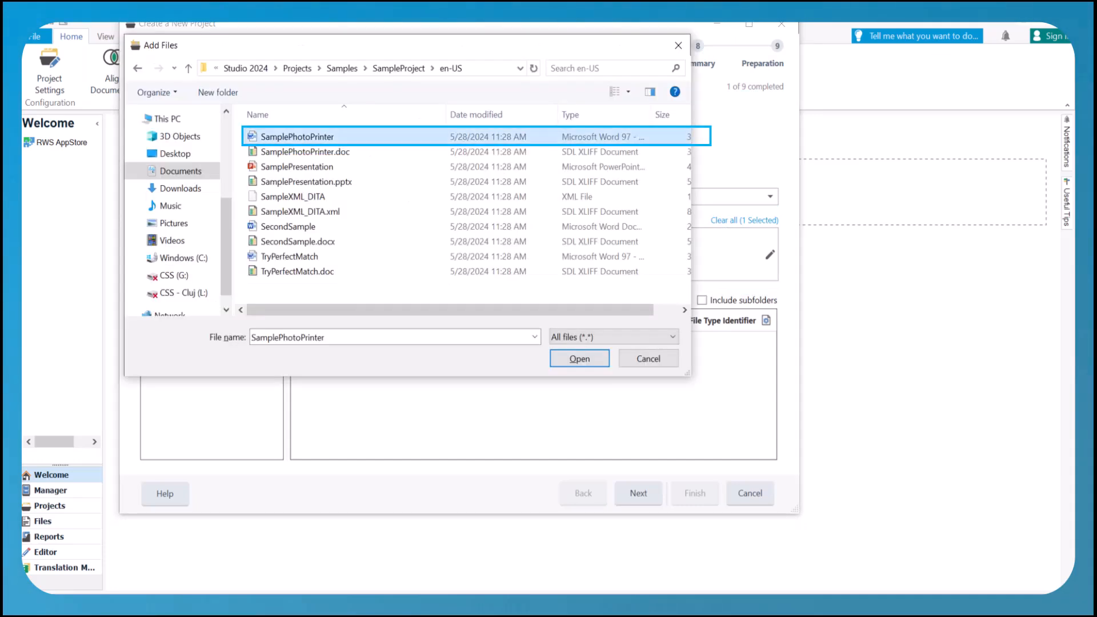
{"action": "left_click", "coordinate": [579, 359]}
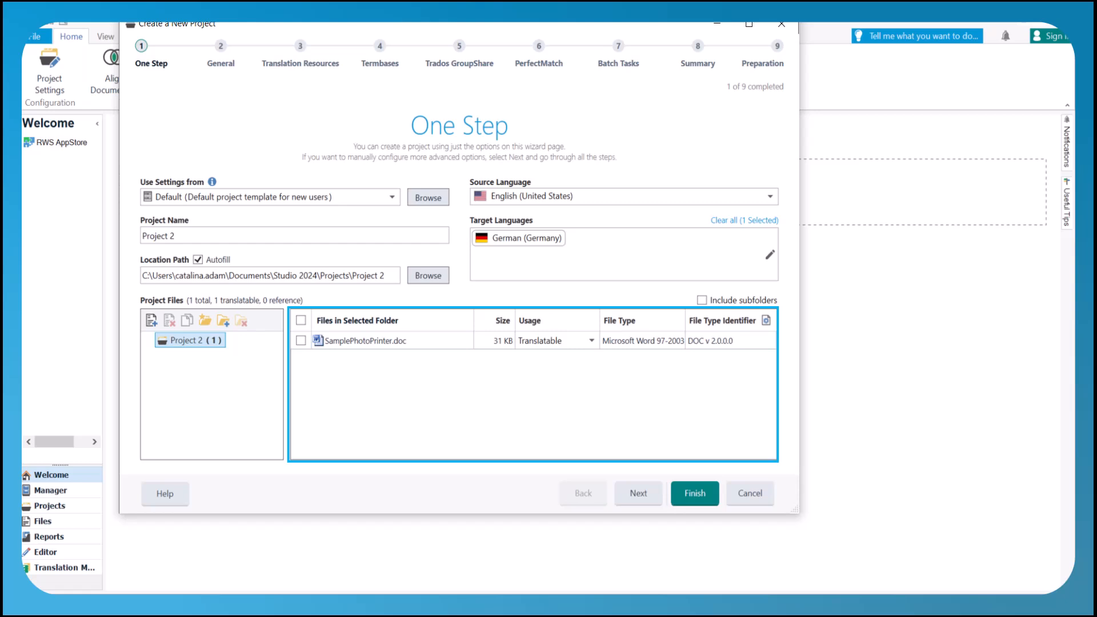
{"action": "left_click", "coordinate": [378, 340]}
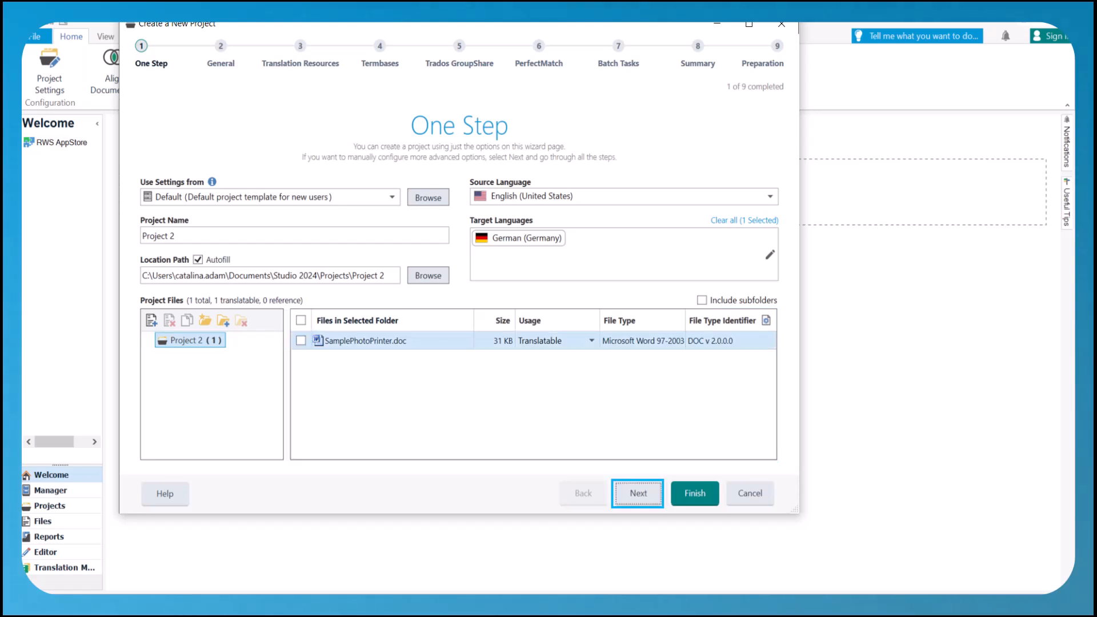
- Advance through the wizard to prepare Project 2 for English to German, then close it
{"action": "left_click", "coordinate": [636, 494]}
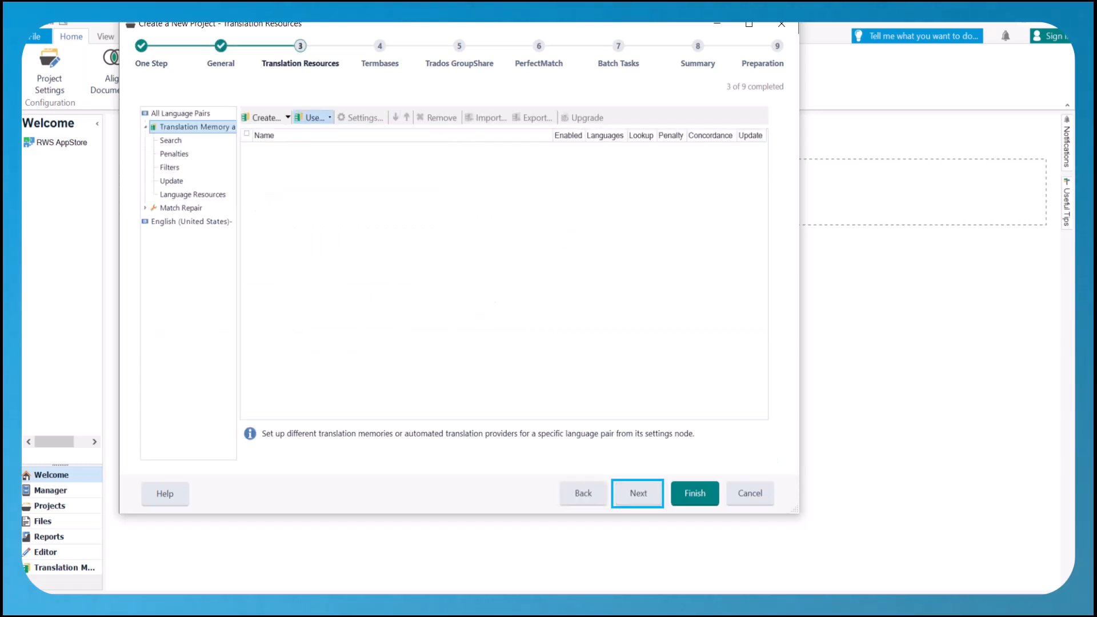
{"action": "left_click", "coordinate": [693, 493]}
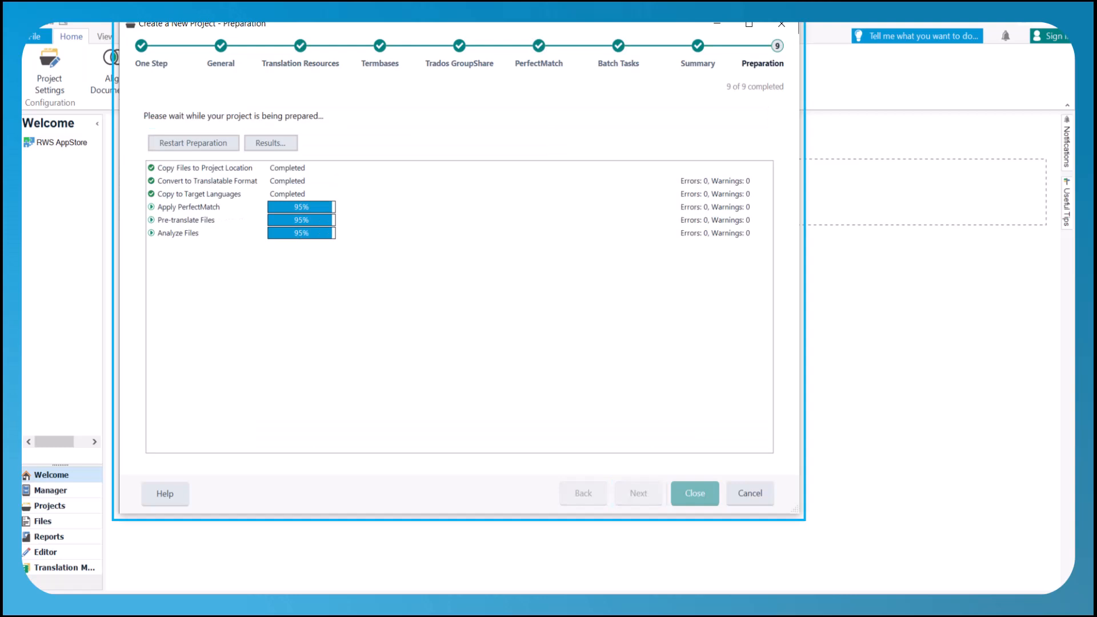
{"action": "left_click", "coordinate": [693, 493]}
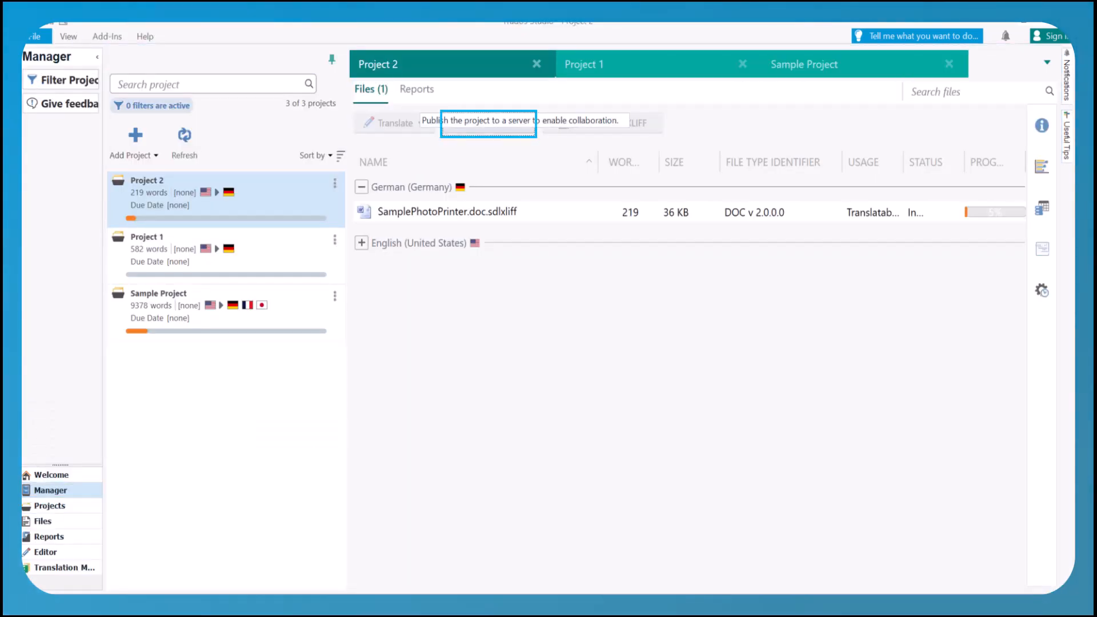
- Open SamplePhotoPrinter.doc.sdlxliff in the Editor, then return to Project 2's file list
{"action": "left_click", "coordinate": [447, 211]}
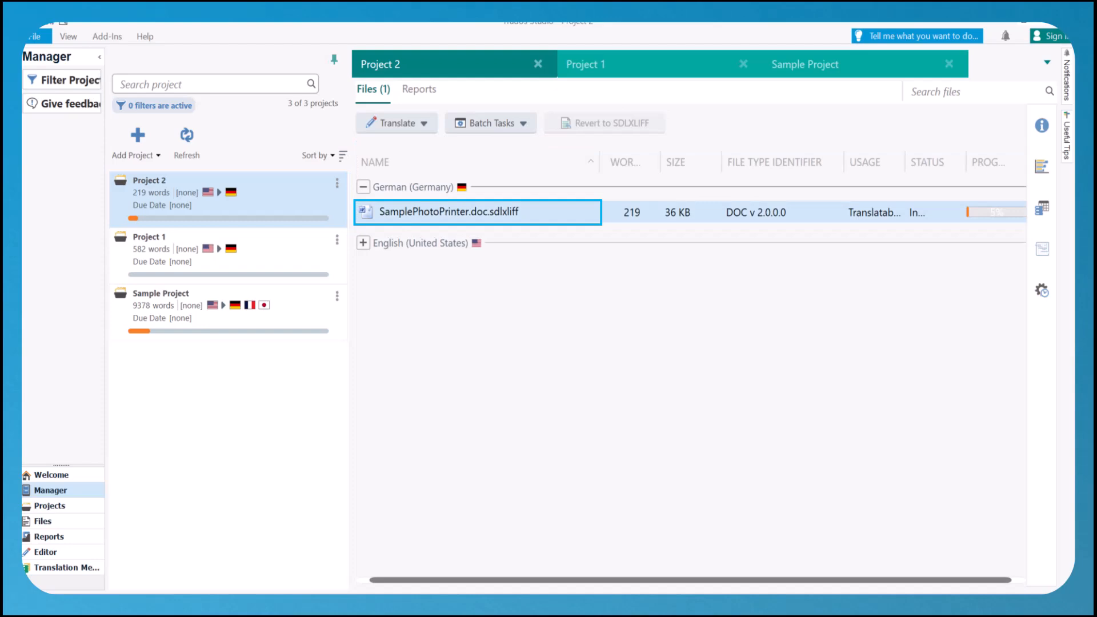
{"action": "double_click", "coordinate": [453, 212]}
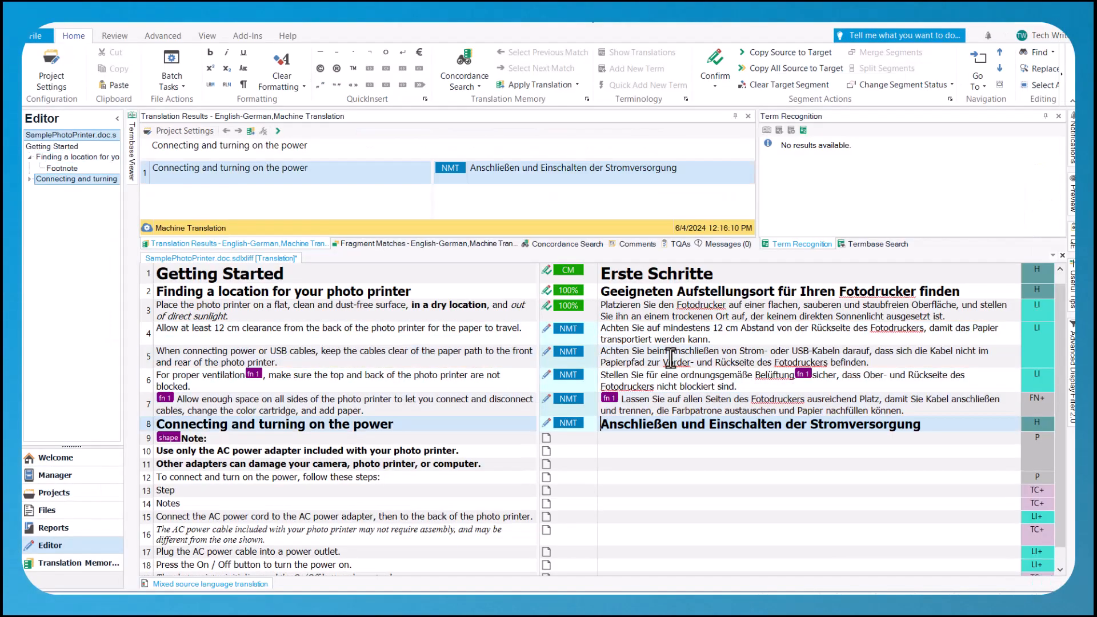
{"action": "left_click", "coordinate": [53, 475]}
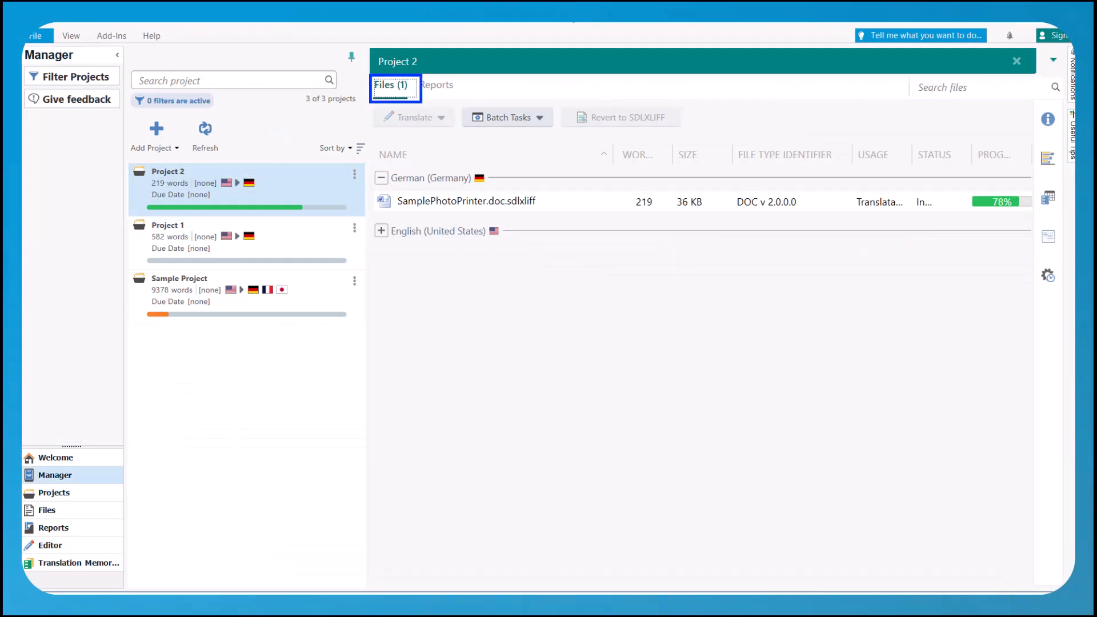
- Set up the Generate Target Translations batch task and proceed to its settings
{"action": "left_click", "coordinate": [502, 116]}
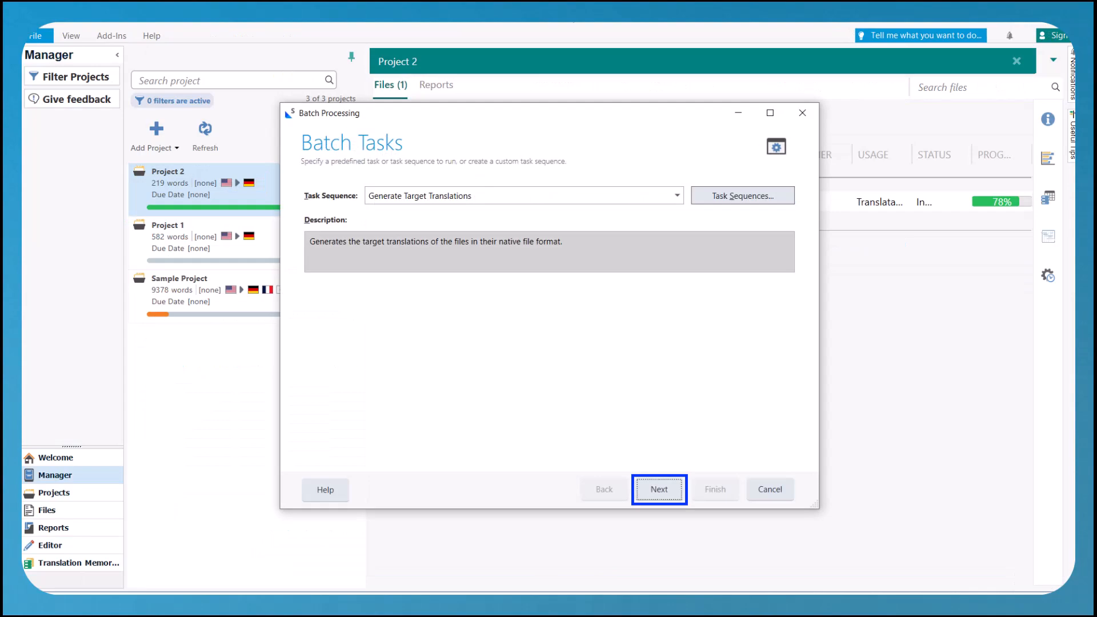
{"action": "left_click", "coordinate": [658, 489]}
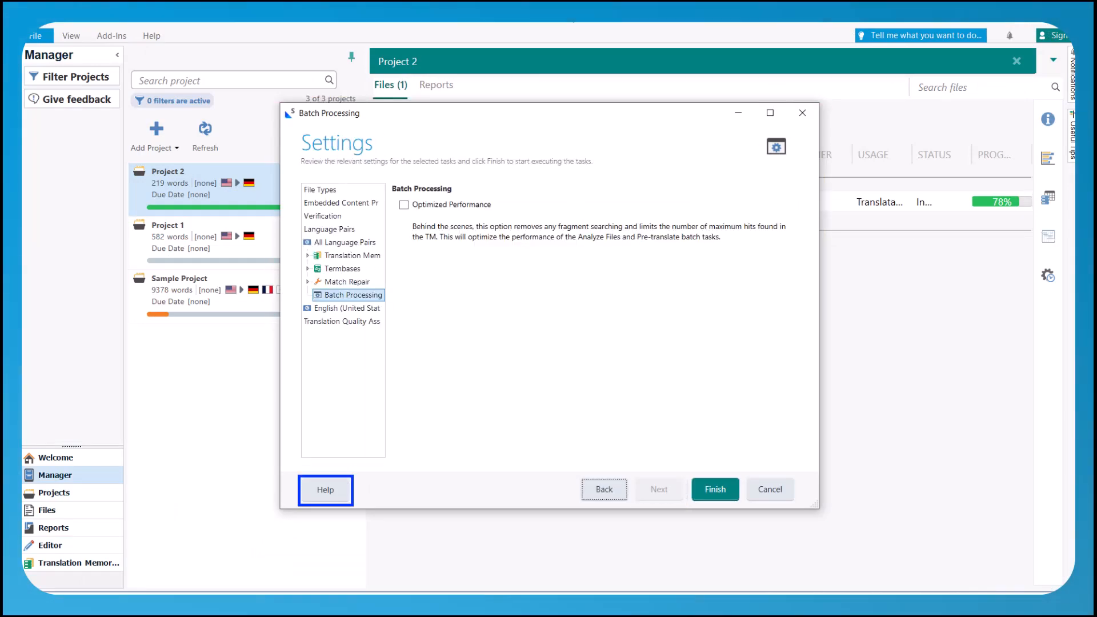
{"action": "left_click", "coordinate": [714, 489]}
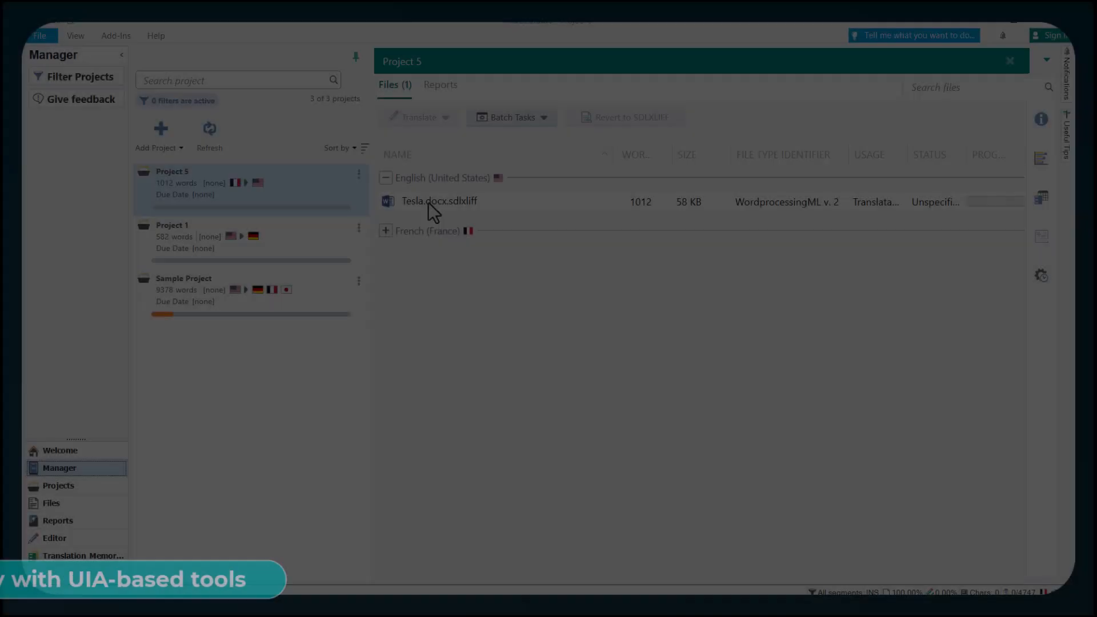
- Open Tesla.docx.sdlxliff, dismiss Grammarly's welcome, and accept the brn-to-born fix in segment 13
{"action": "double_click", "coordinate": [439, 201]}
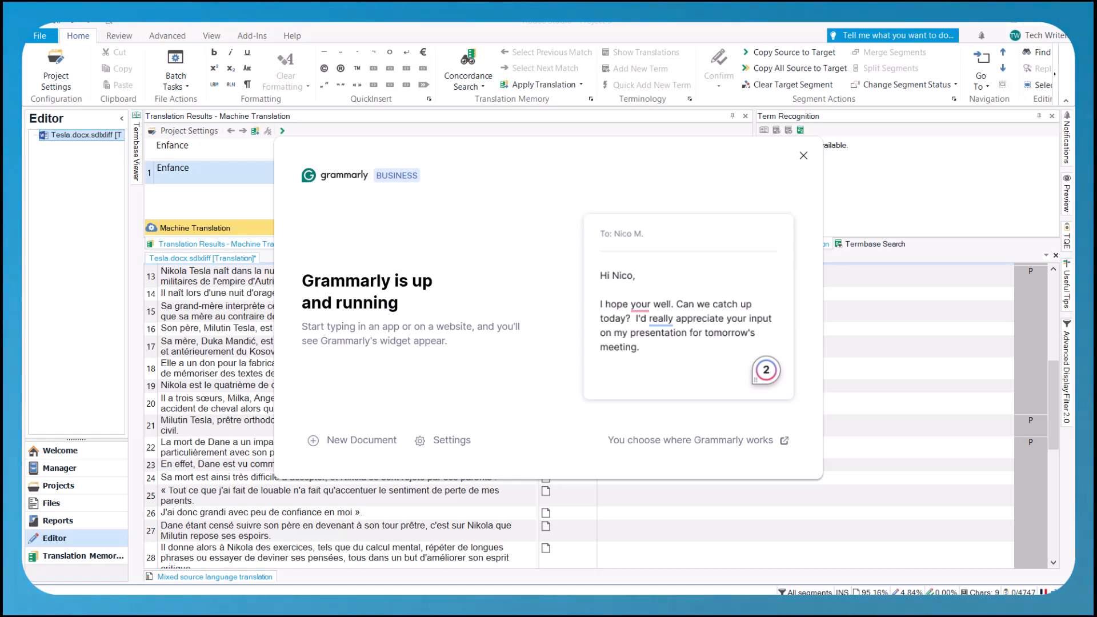
{"action": "mouse_move", "coordinate": [446, 125]}
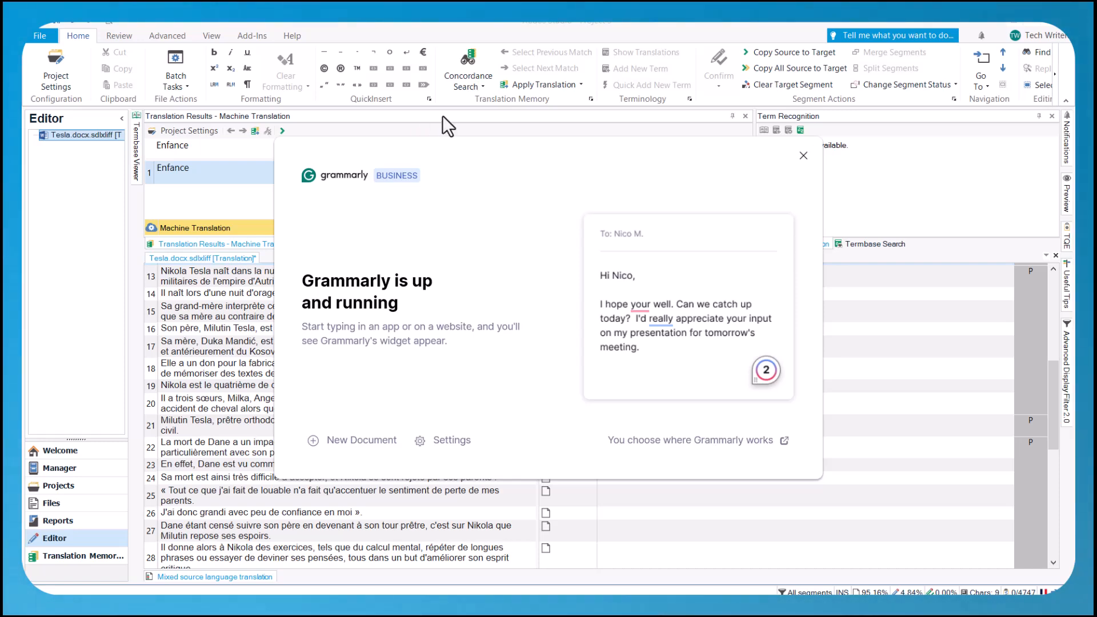
{"action": "left_click", "coordinate": [803, 155]}
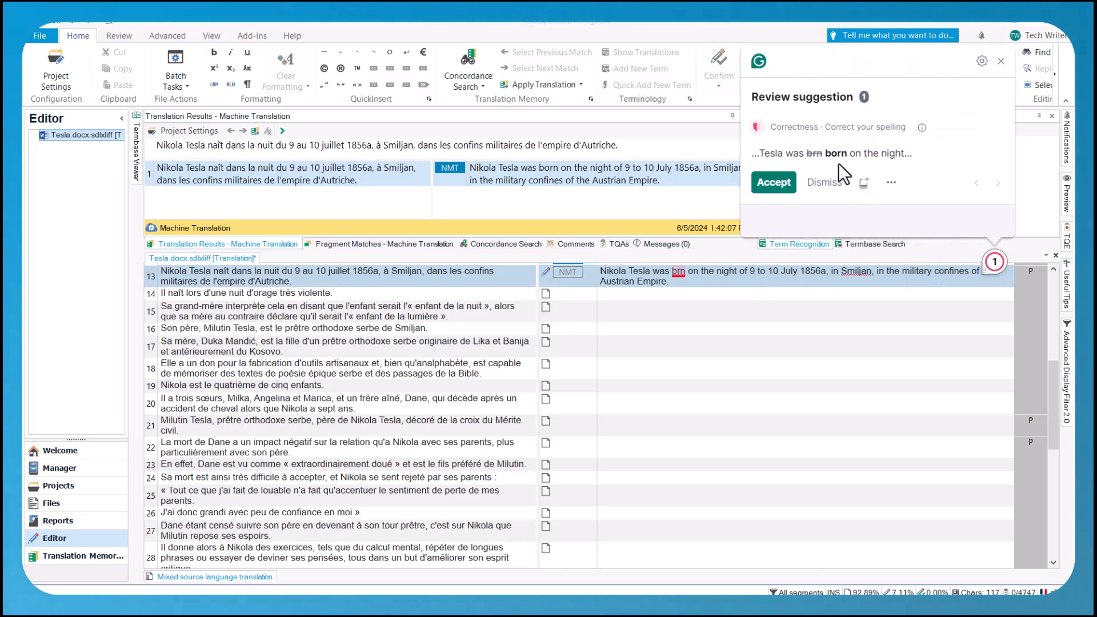
{"action": "left_click", "coordinate": [773, 181]}
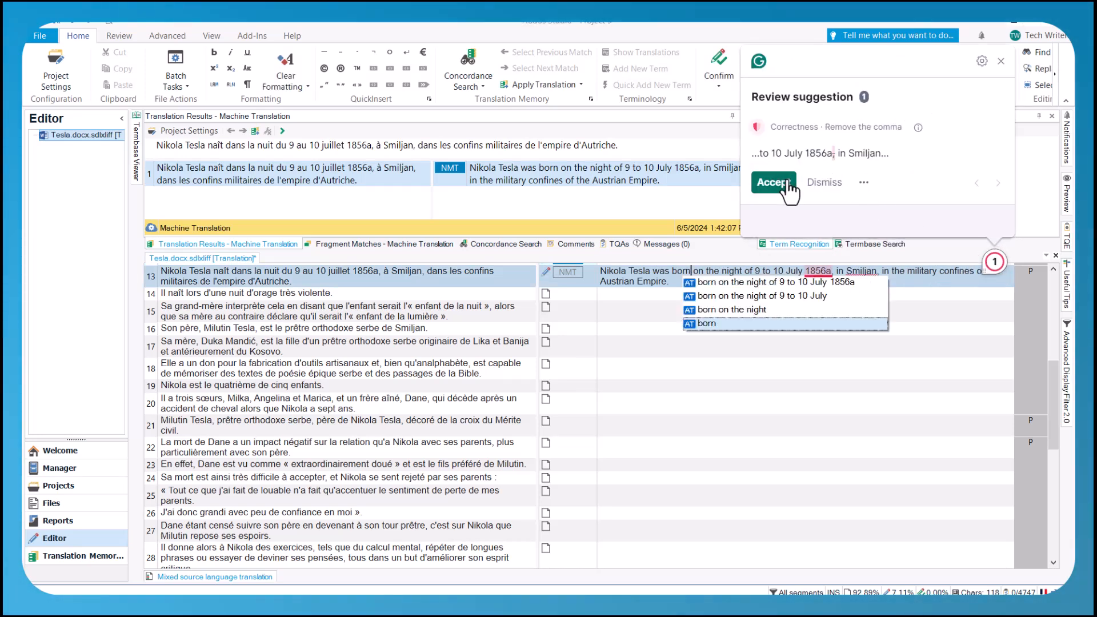
{"action": "mouse_move", "coordinate": [808, 231]}
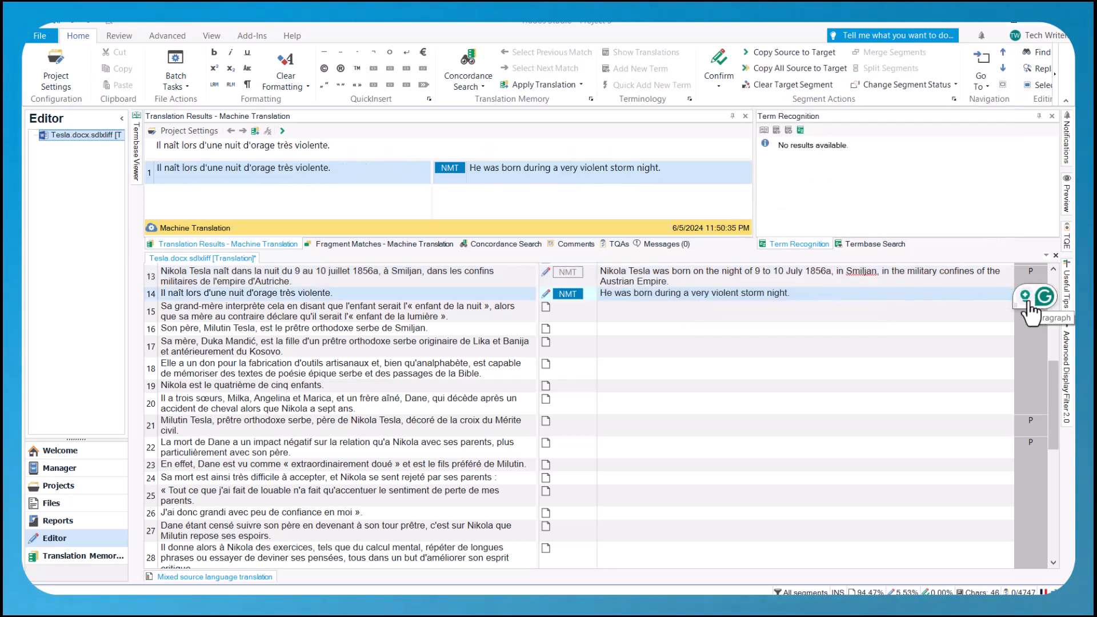
- Try Grammarly's Improve and persuasive rewrites, then insert a children's-book-translator retelling into segment 14
{"action": "left_click", "coordinate": [1038, 297]}
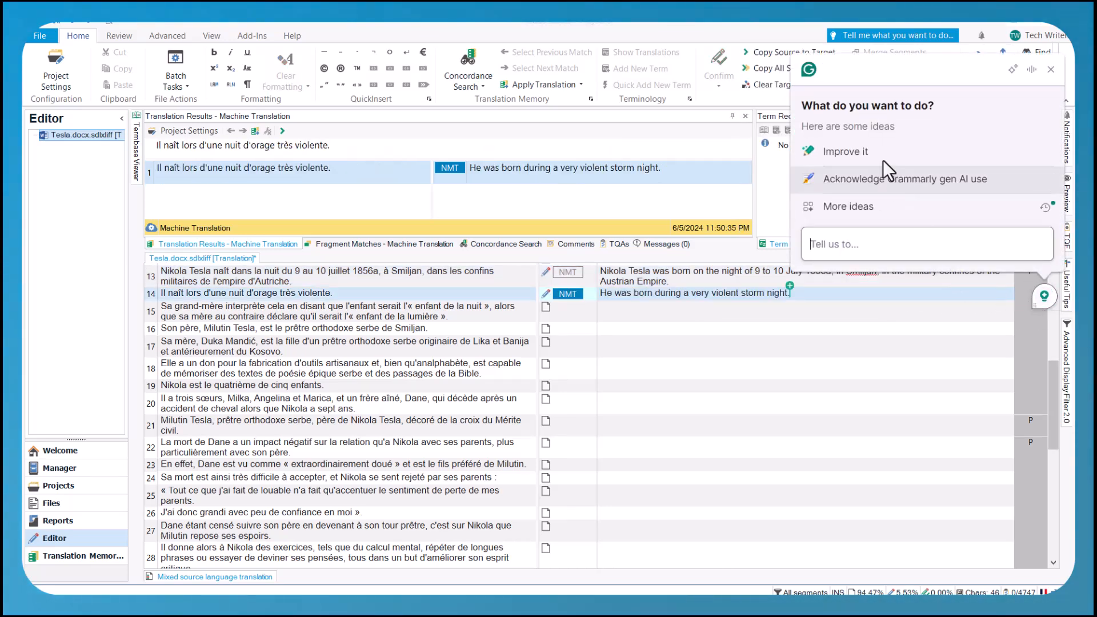
{"action": "left_click", "coordinate": [845, 151]}
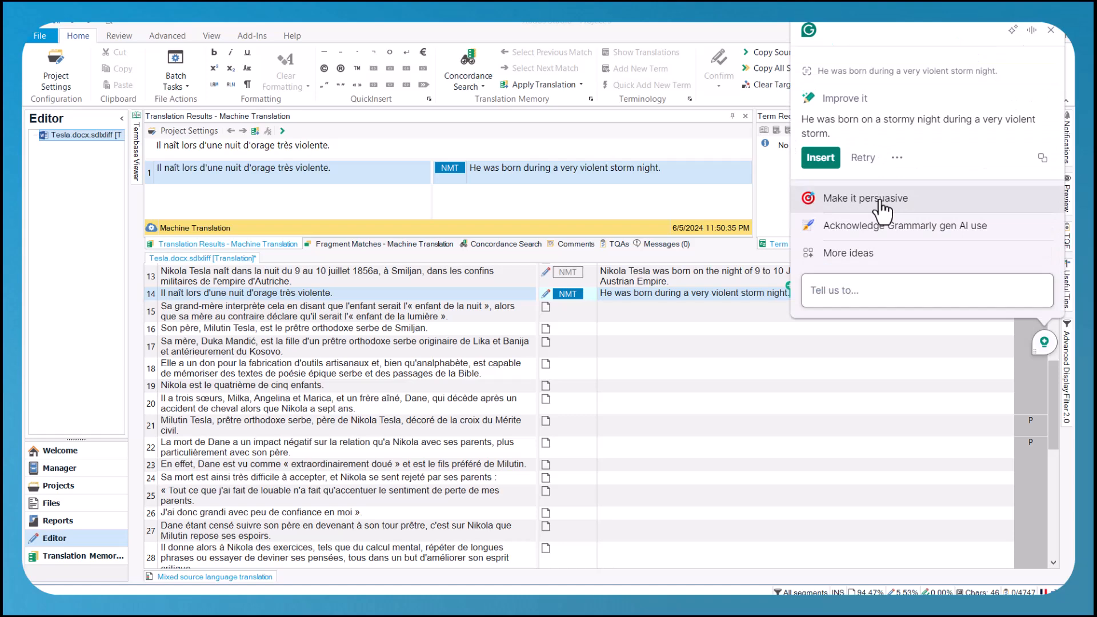
{"action": "left_click", "coordinate": [867, 199]}
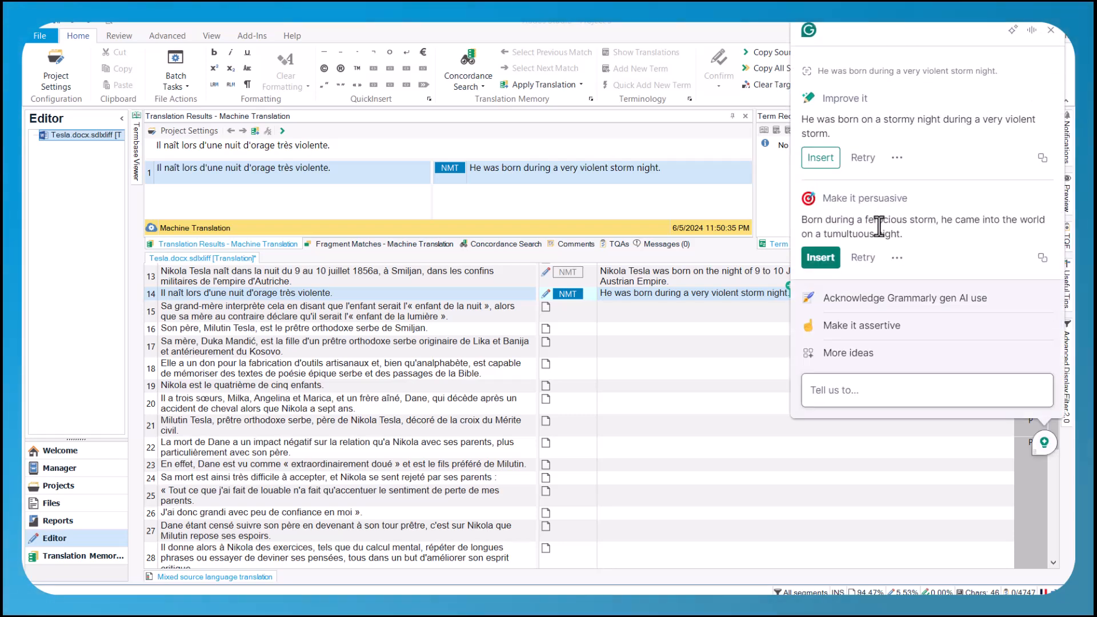
{"action": "type", "text": "Tra"}
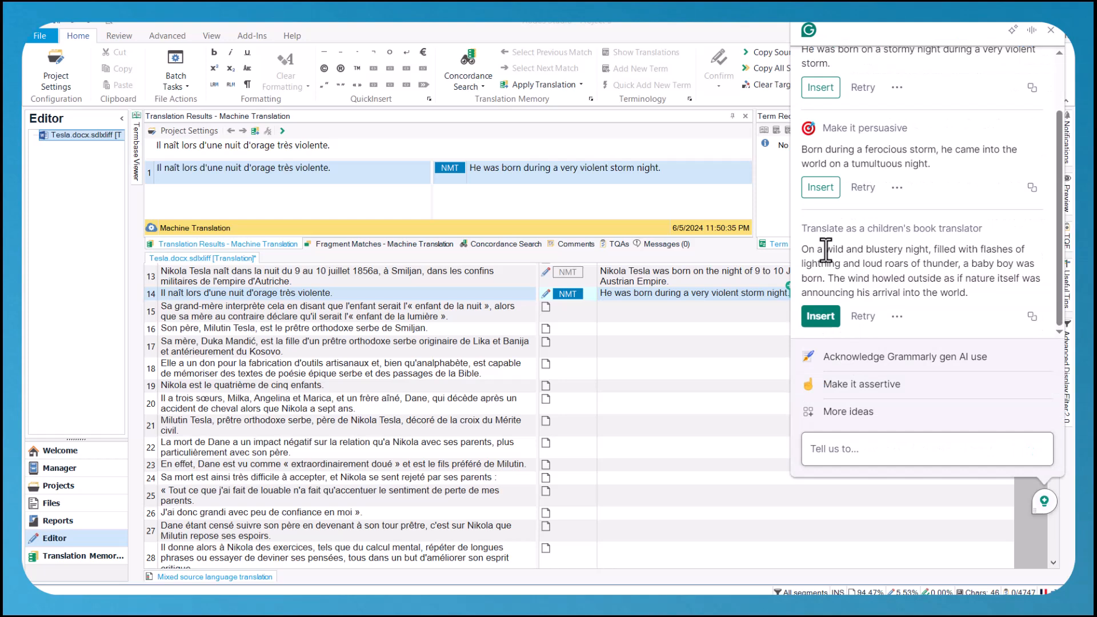
{"action": "left_click", "coordinate": [820, 315]}
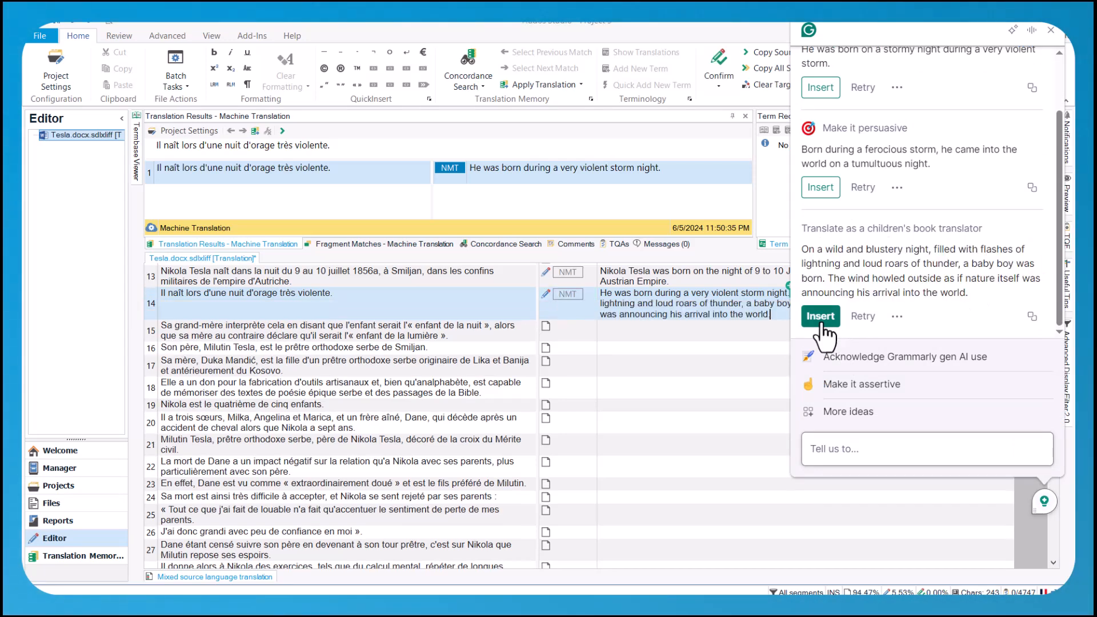